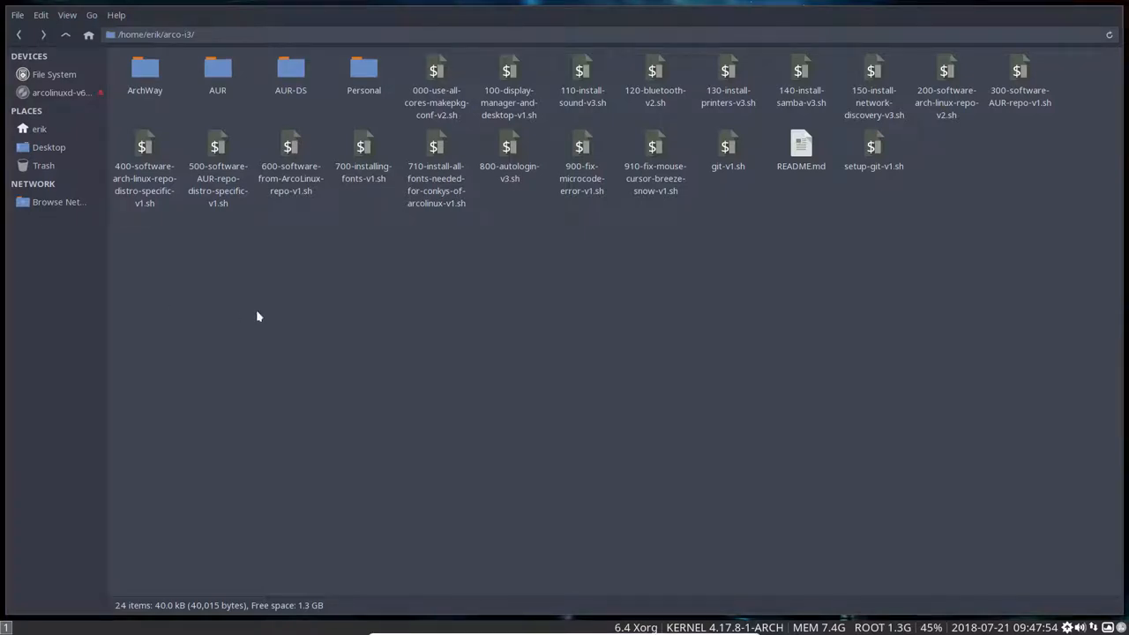
- Get a Termite terminal in the Personal scripts folder from Thunar
key("ctrl+alt+t")
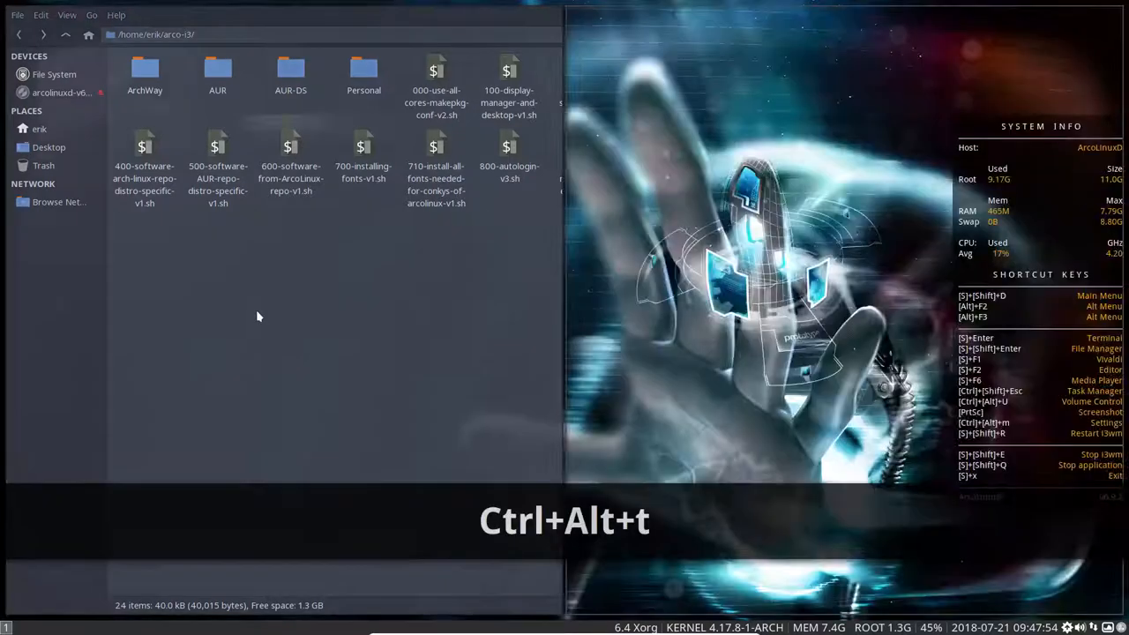
key("ctrl+alt+t")
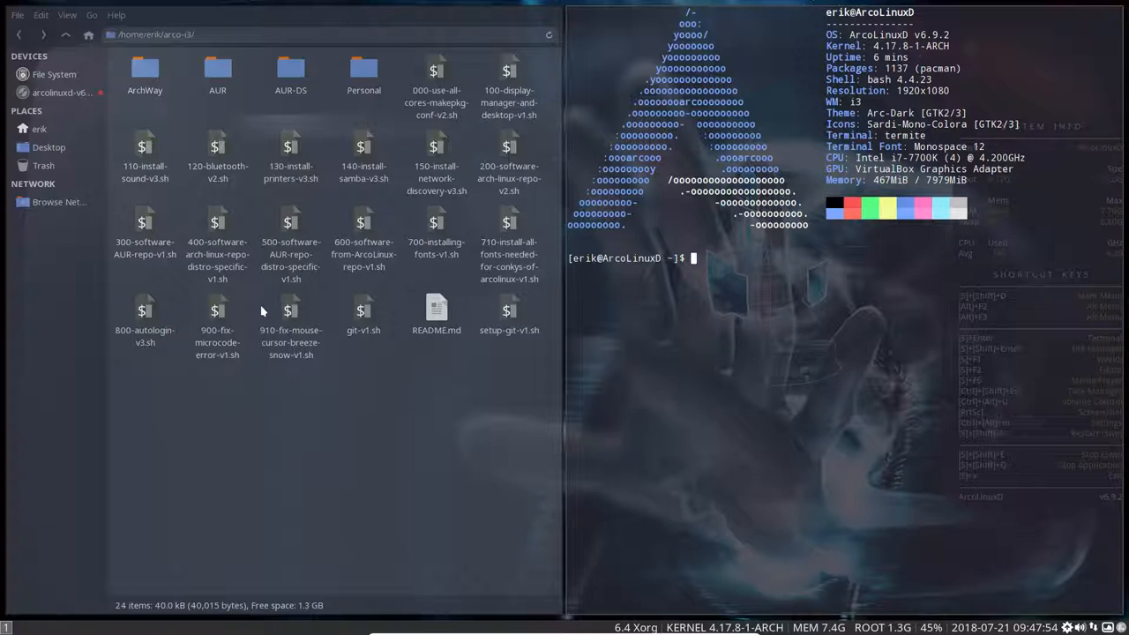
left_click(436, 95)
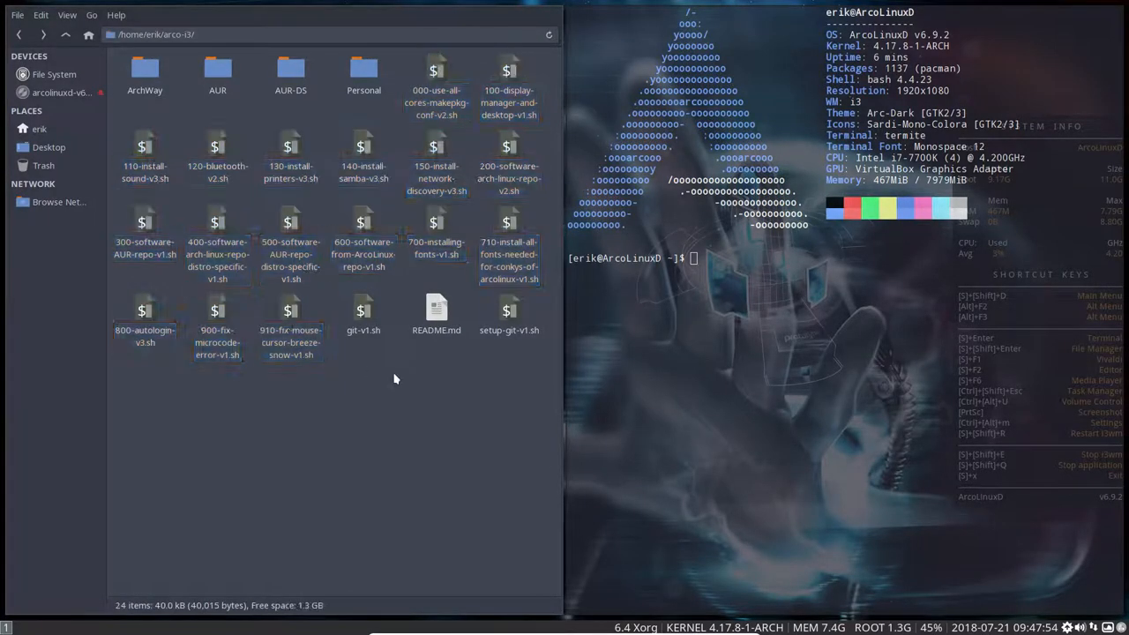
left_click(363, 74)
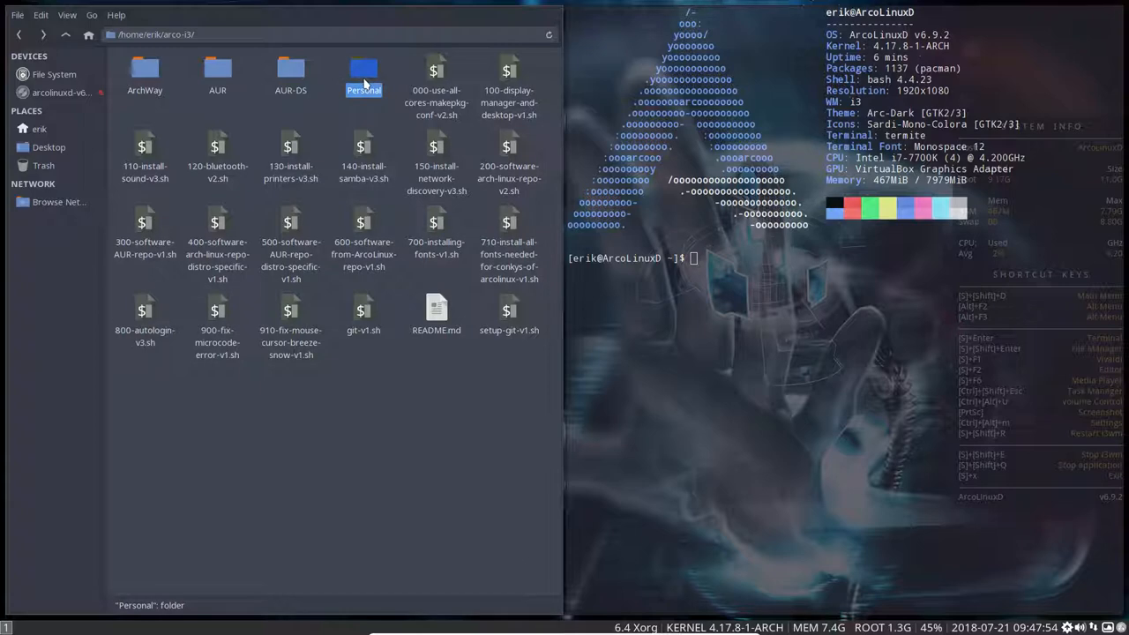
key("Super+Shift+Q")
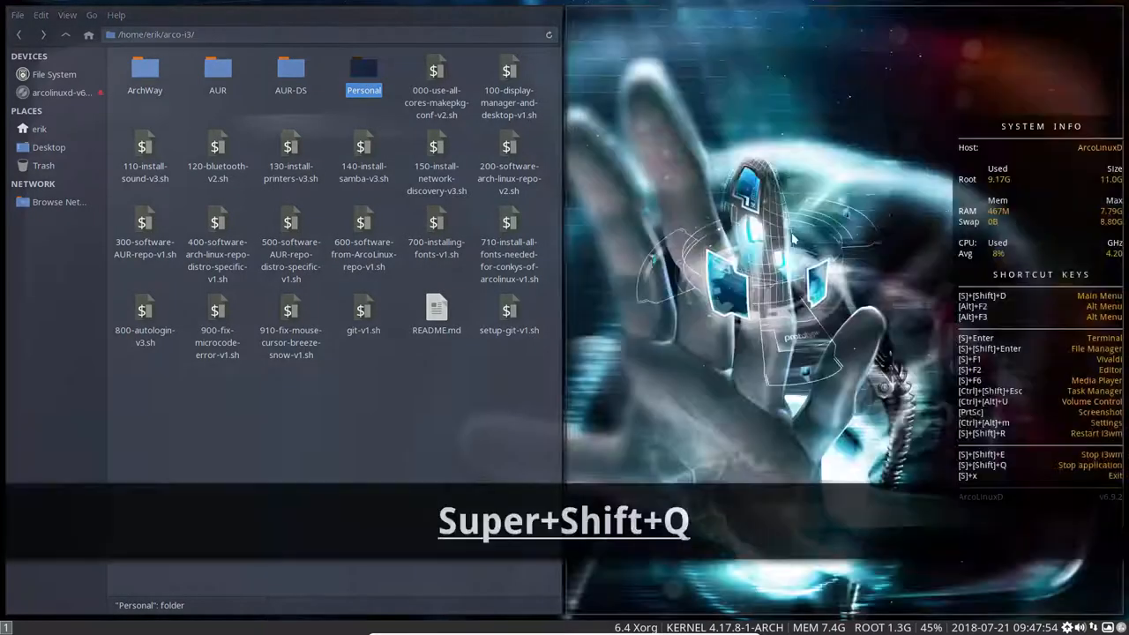
double_click(364, 74)
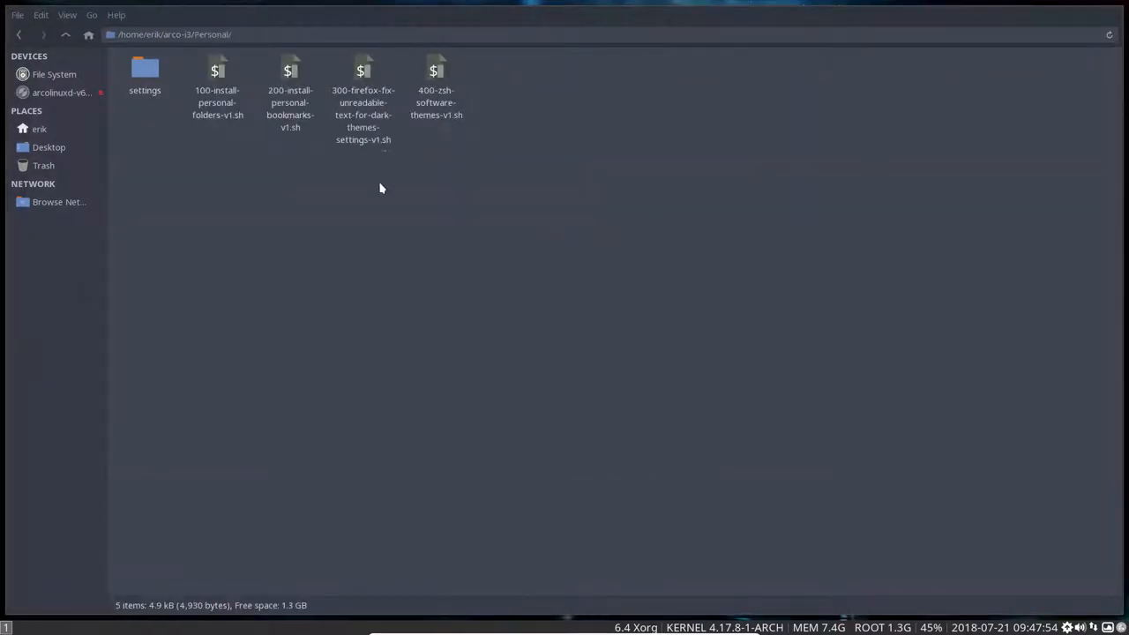
mouse_move(519, 284)
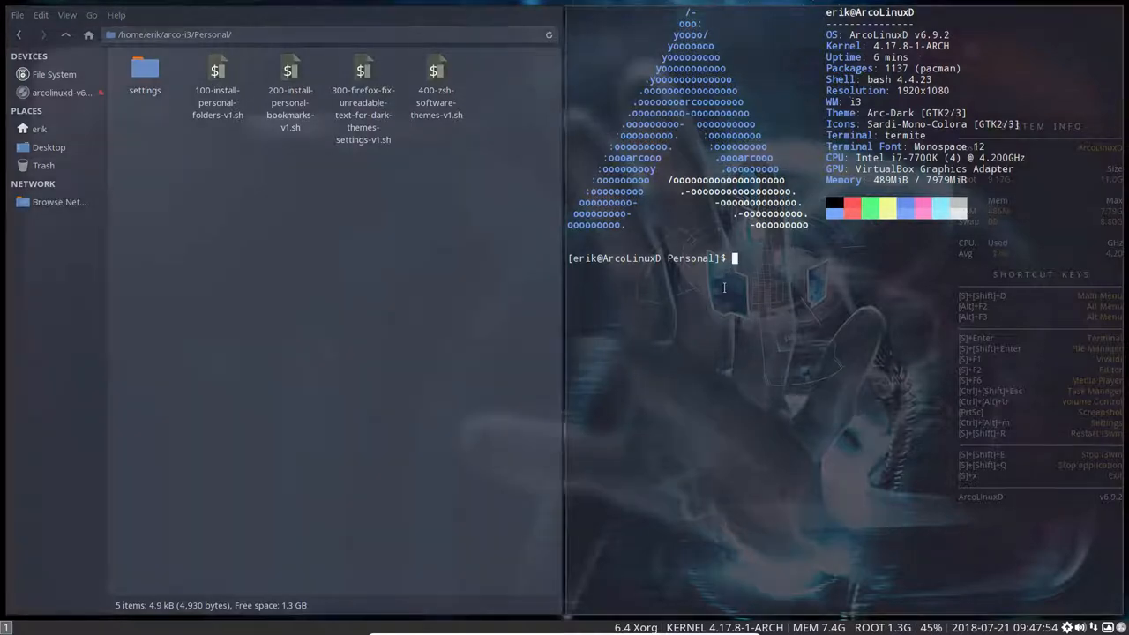
- Run ./100-install-personal-folders-v1.sh then ./200-install-personal-bookmarks-v1.sh in that terminal
type("./100-install-personal-folders-v1.sh")
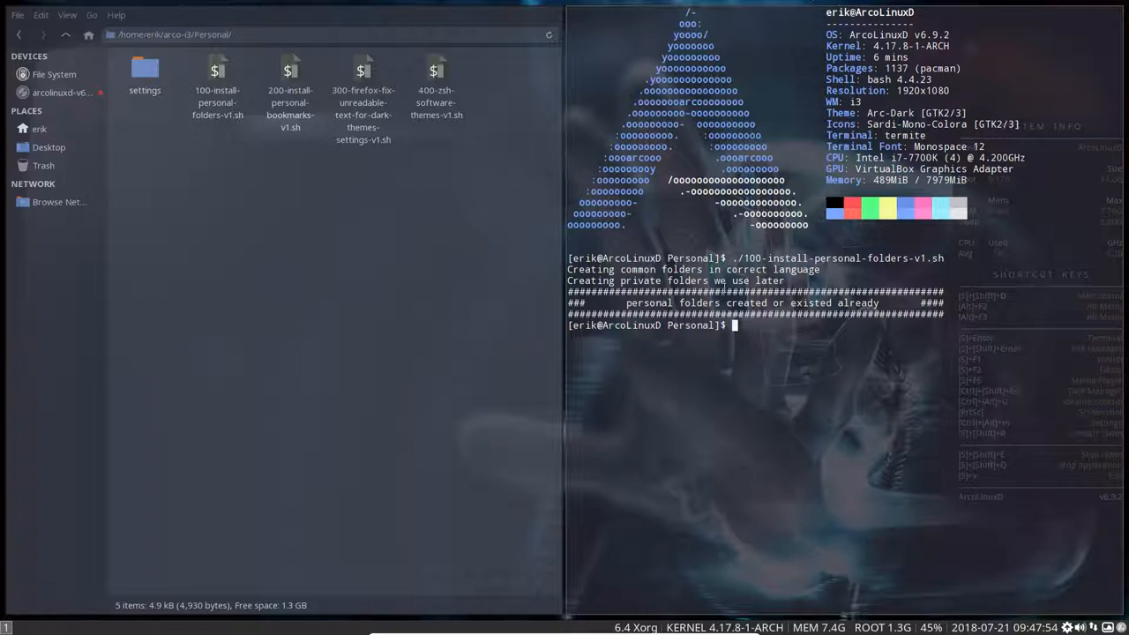
type("./")
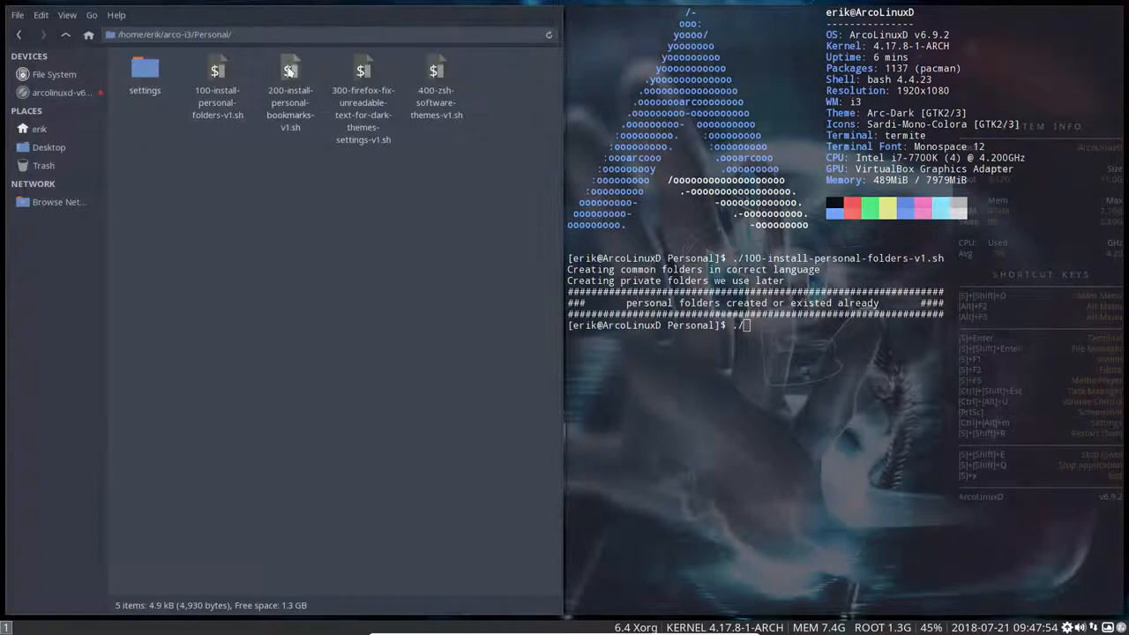
mouse_move(250, 378)
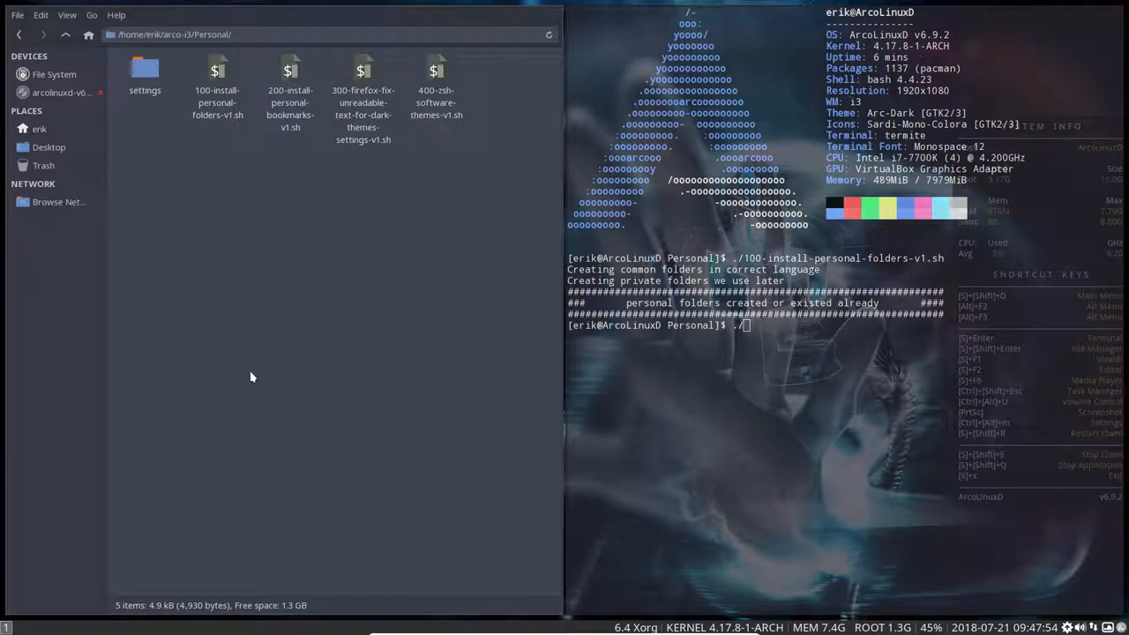
mouse_move(272, 219)
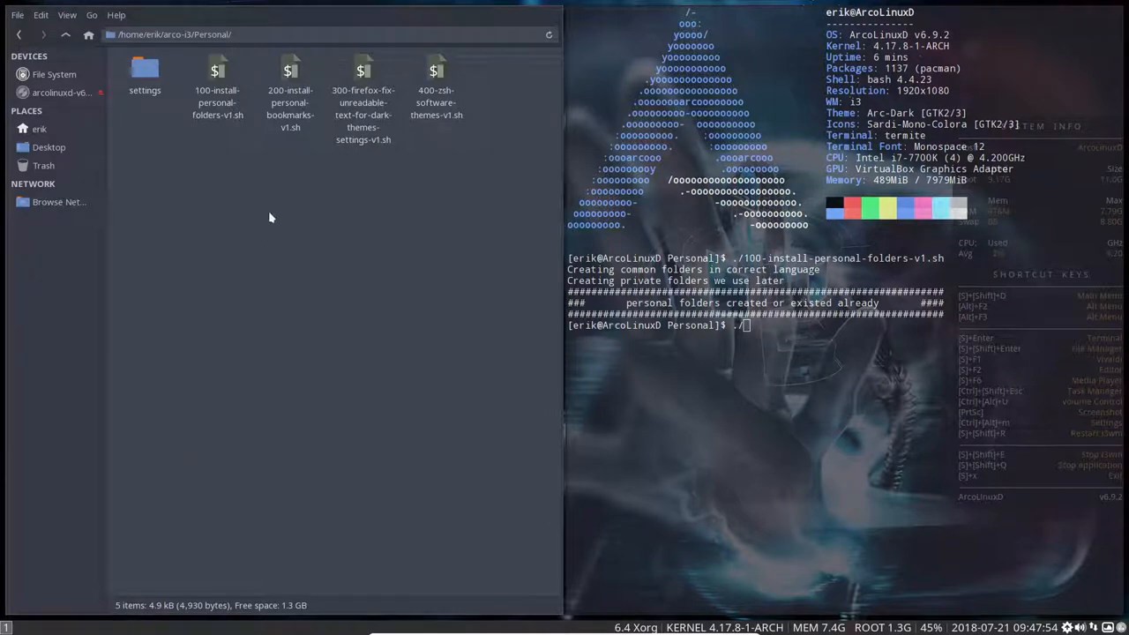
mouse_move(276, 208)
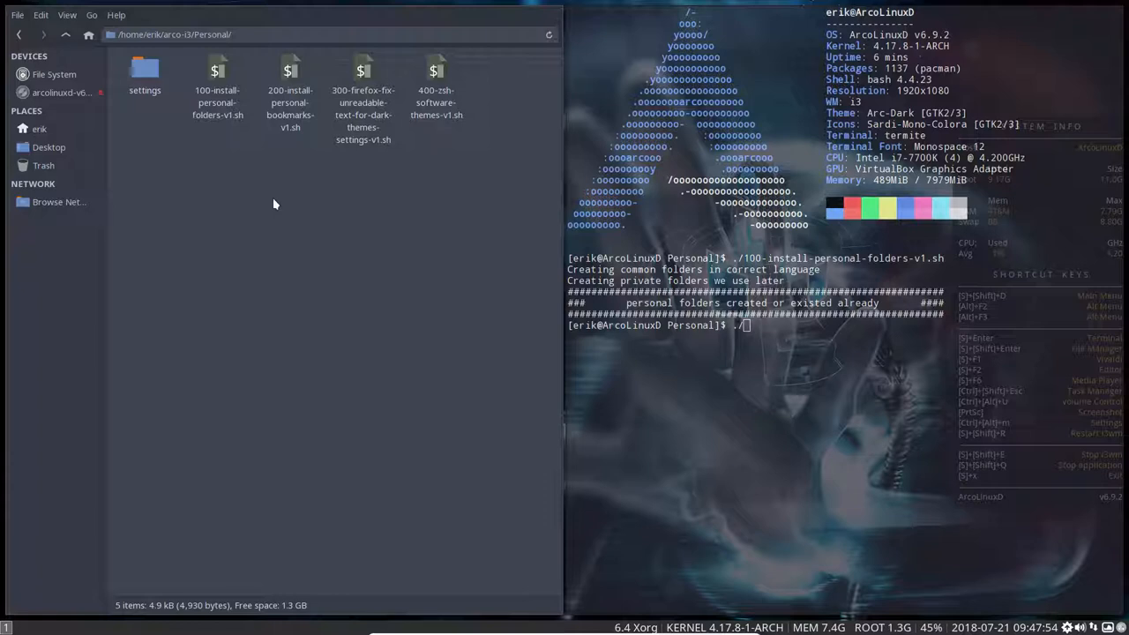
left_click(289, 79)
type("200-install-personal-bookmarks-v1.sh")
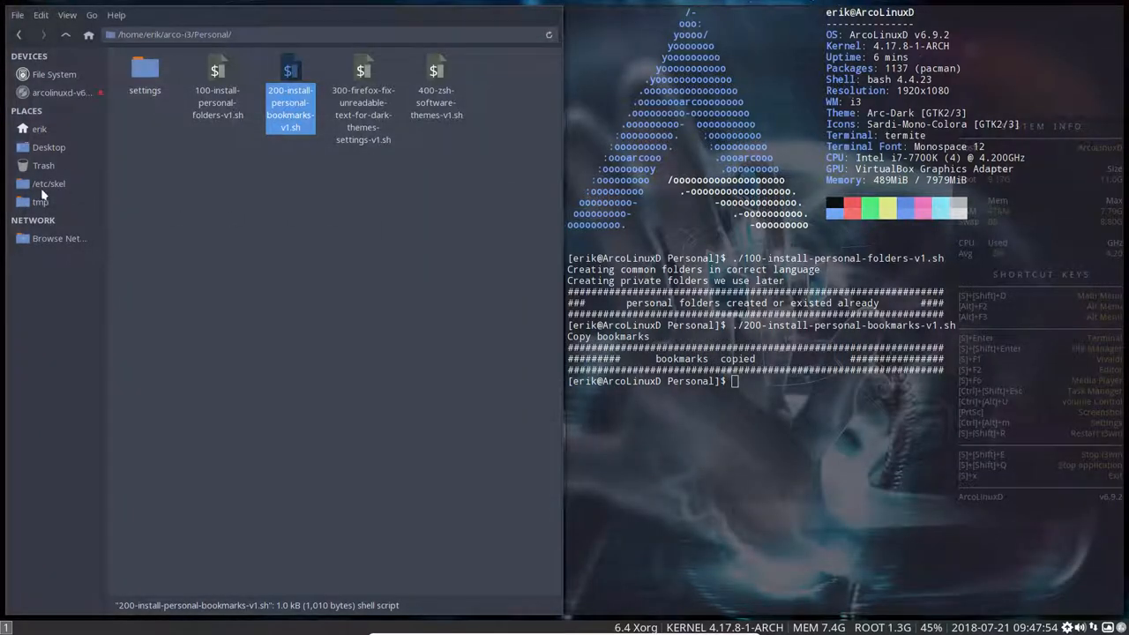
- Show /etc/skel from its new bookmark with hidden files revealed, after a detour to Home
left_click(49, 183)
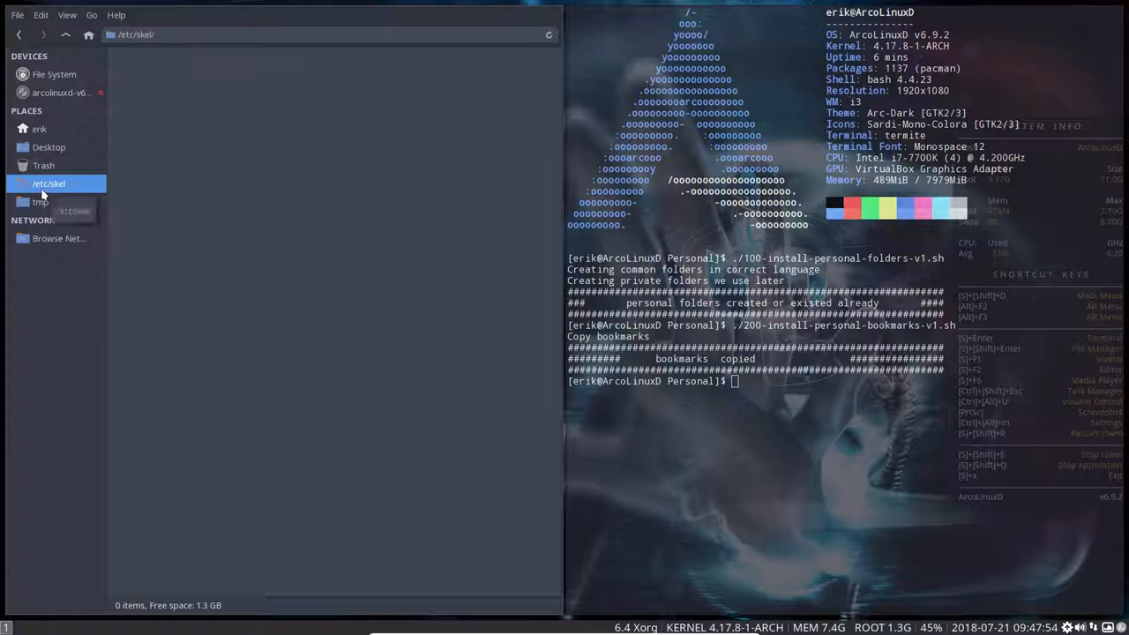
mouse_move(198, 215)
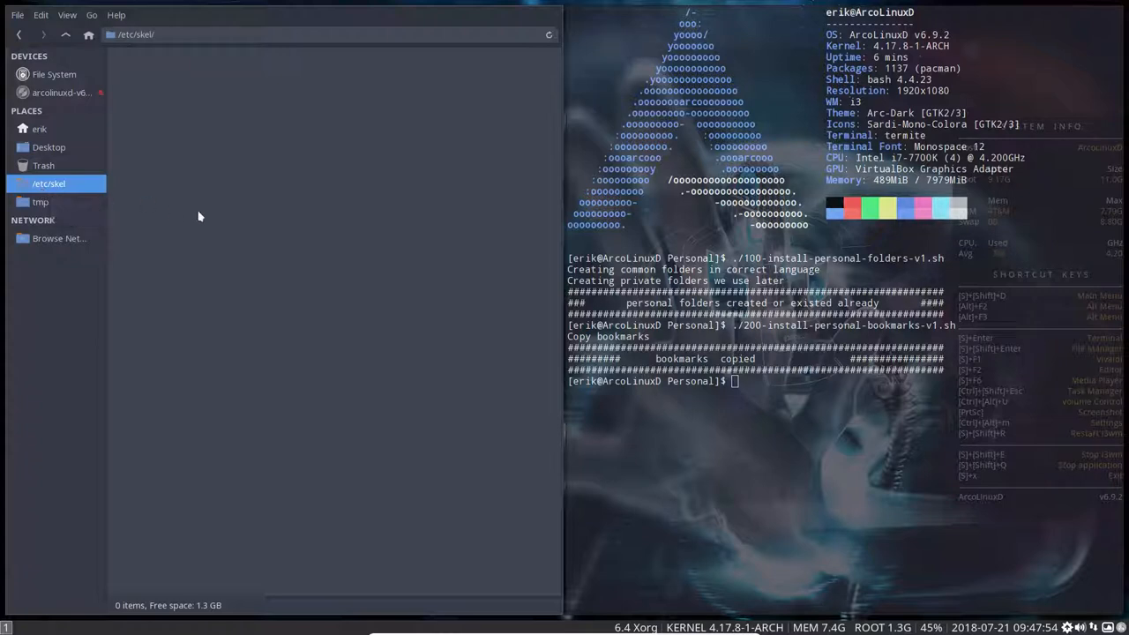
mouse_move(222, 219)
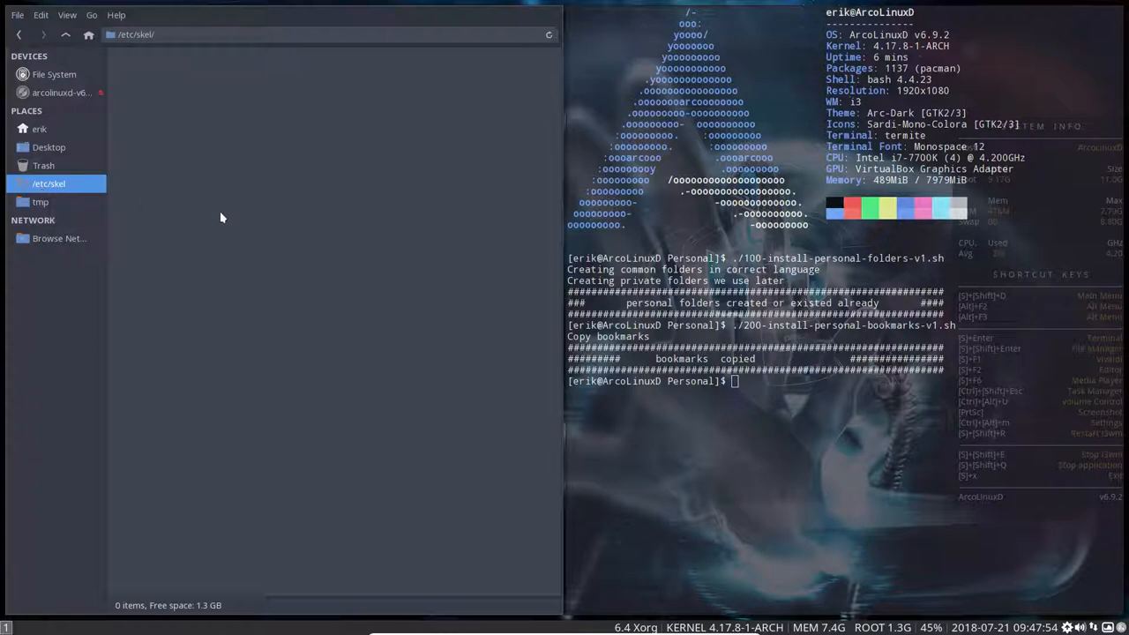
key("ctrl+h")
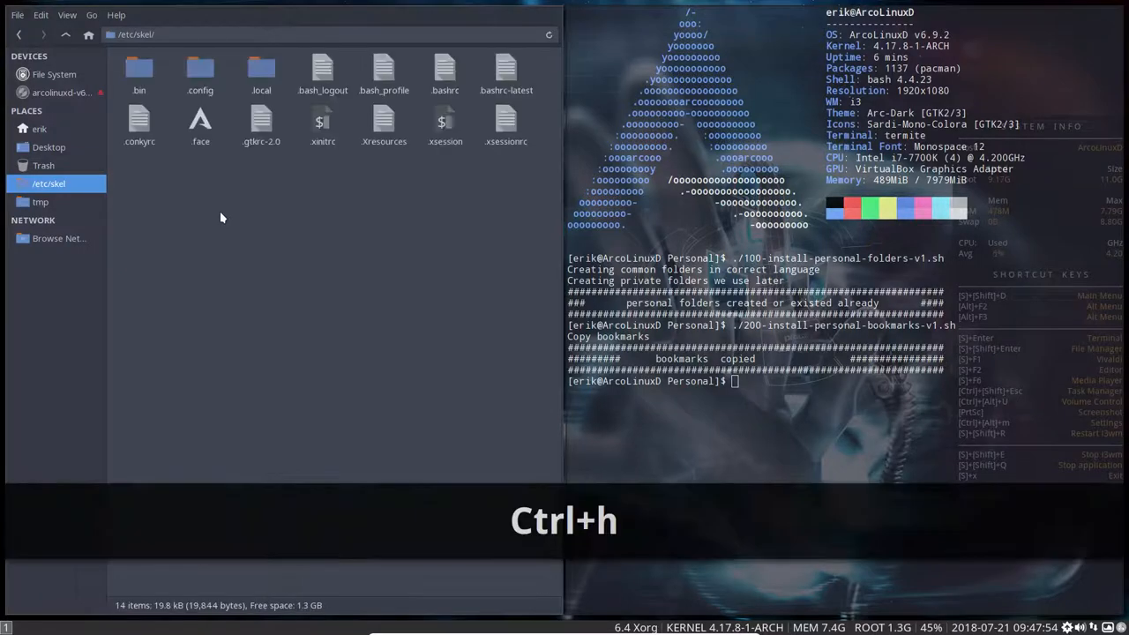
key("ctrl+h")
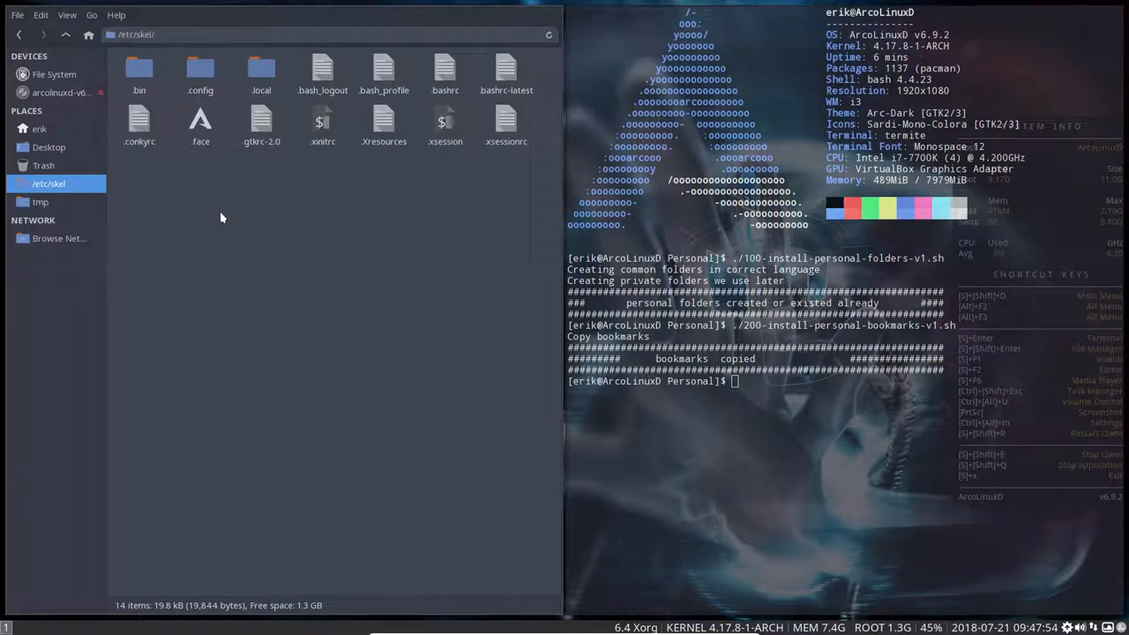
mouse_move(177, 217)
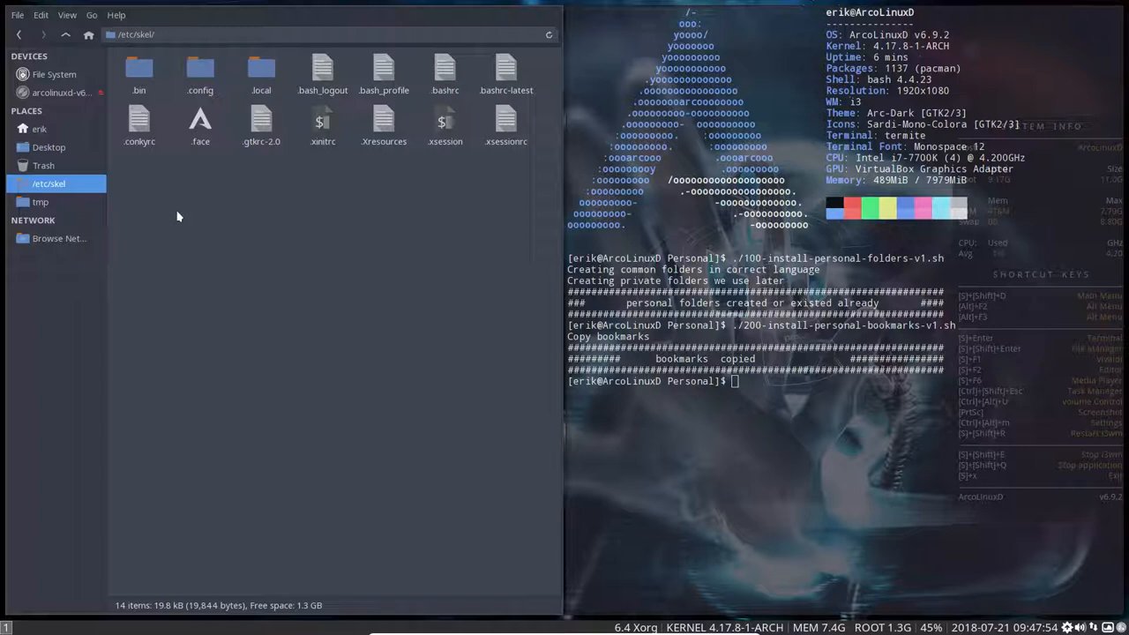
mouse_move(127, 191)
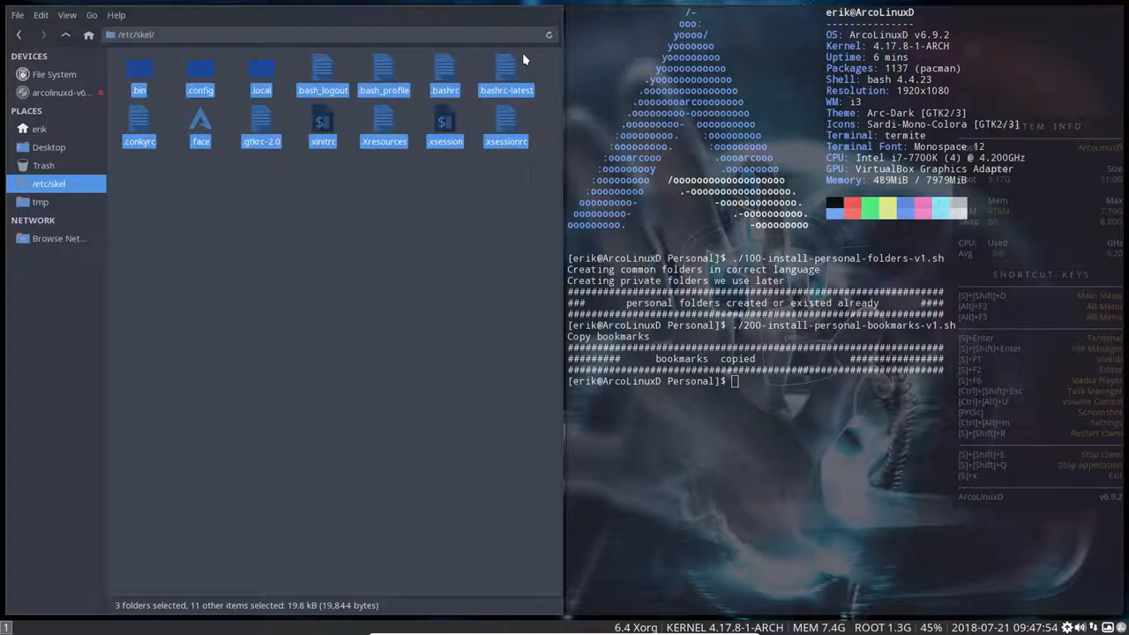
left_click(148, 208)
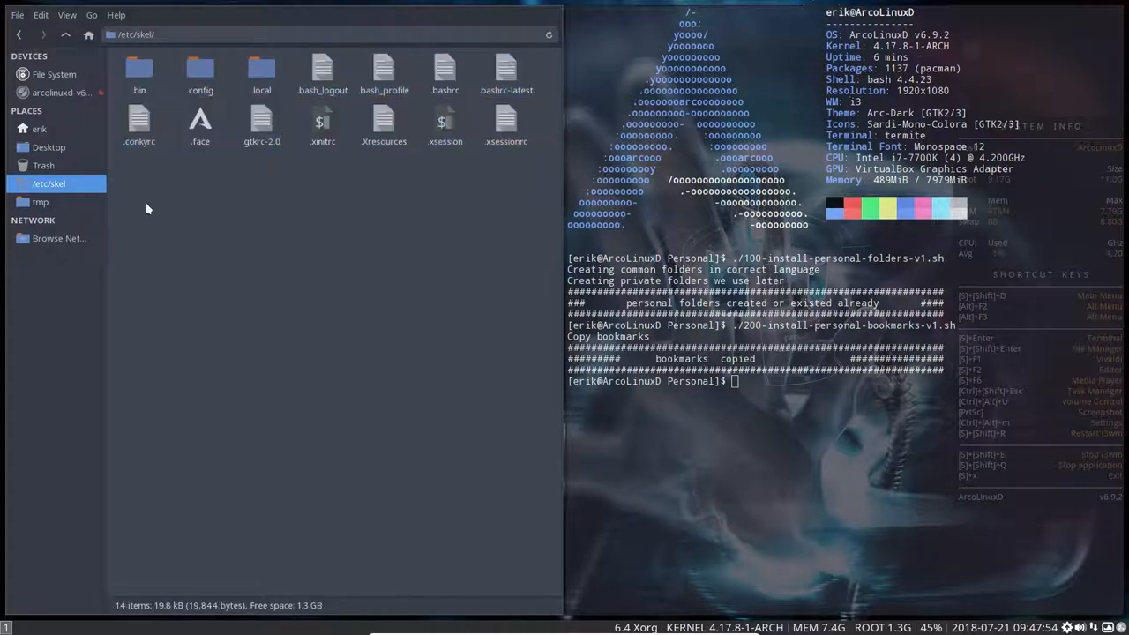
left_click(39, 129)
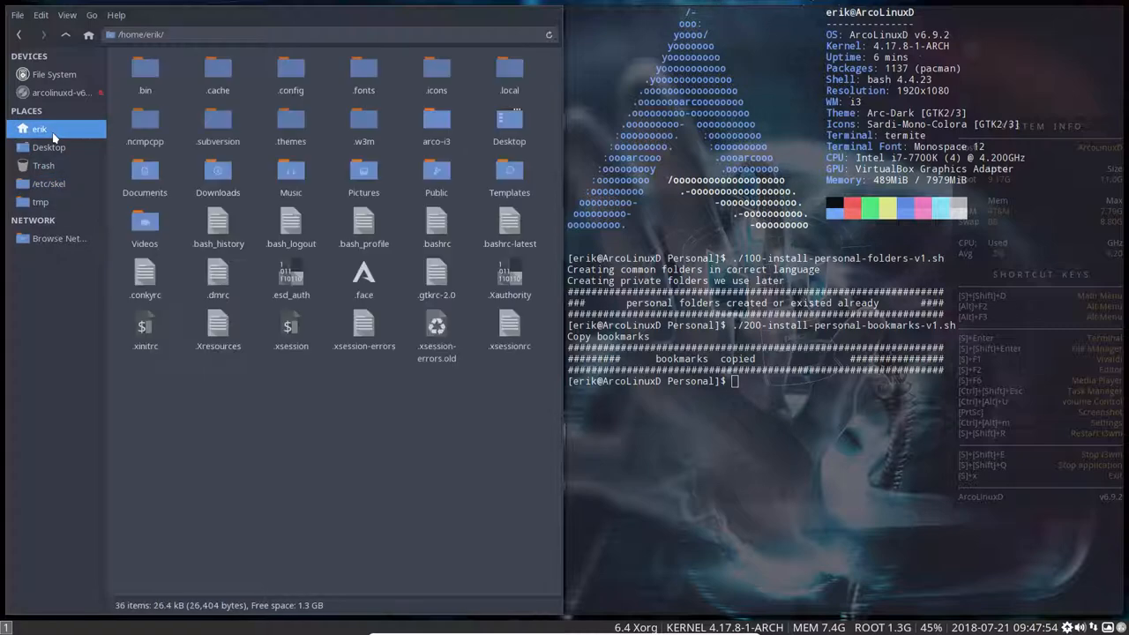
left_click(49, 183)
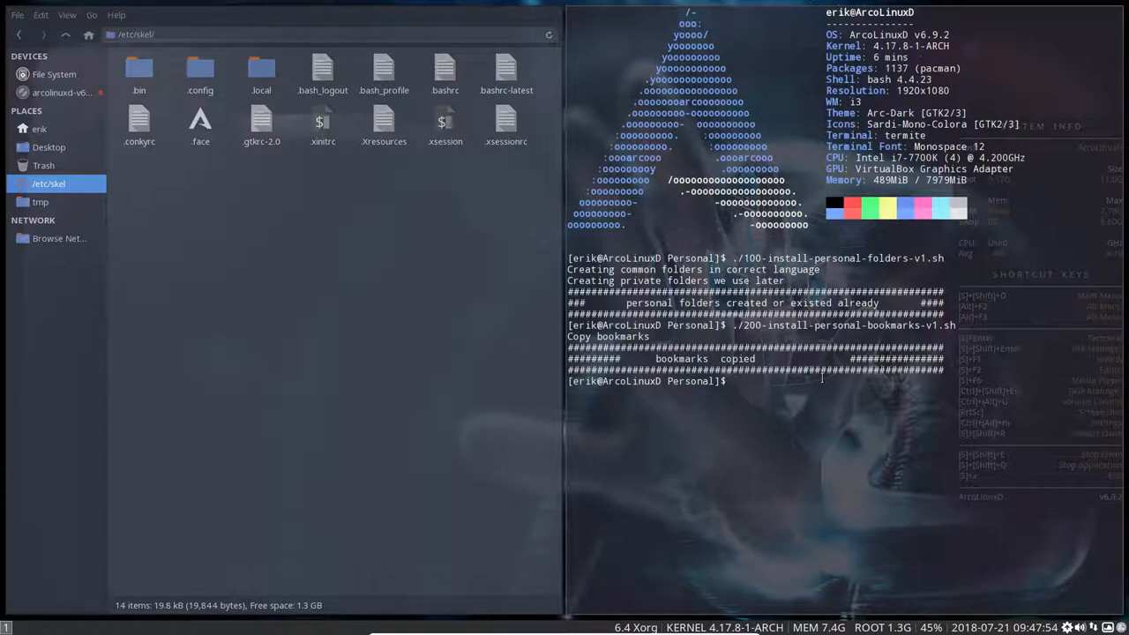
- Confirm the system update that upgrades vulkan-icd-loader
key("Return")
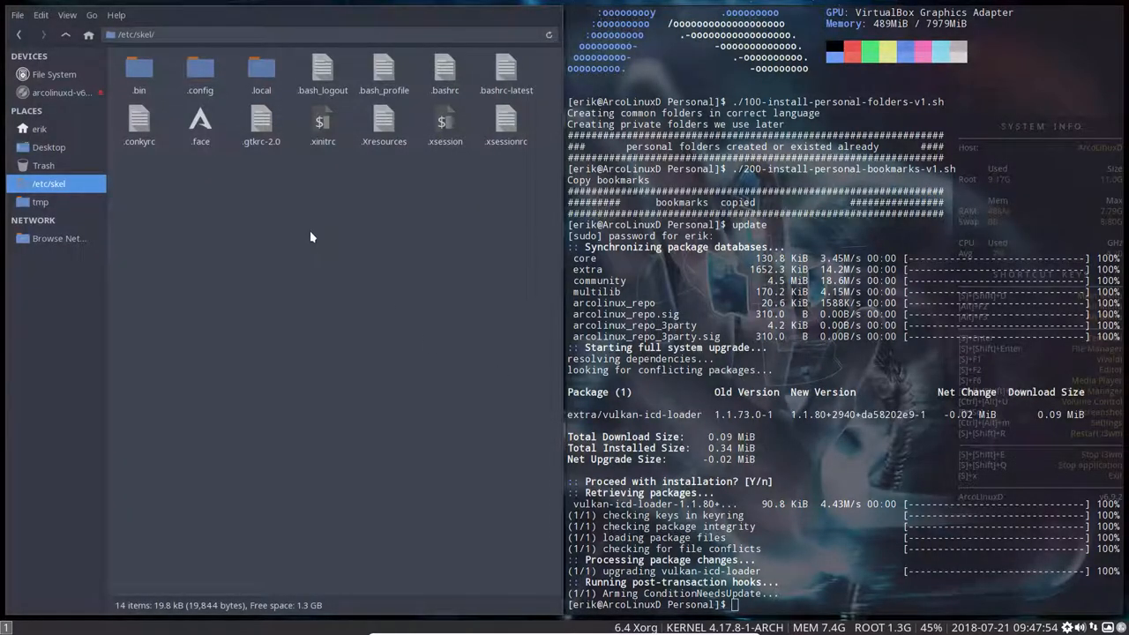
- Copy all /etc/skel items, compare with the home folder and /etc/skel config, then show /tmp
key("ctrl+a")
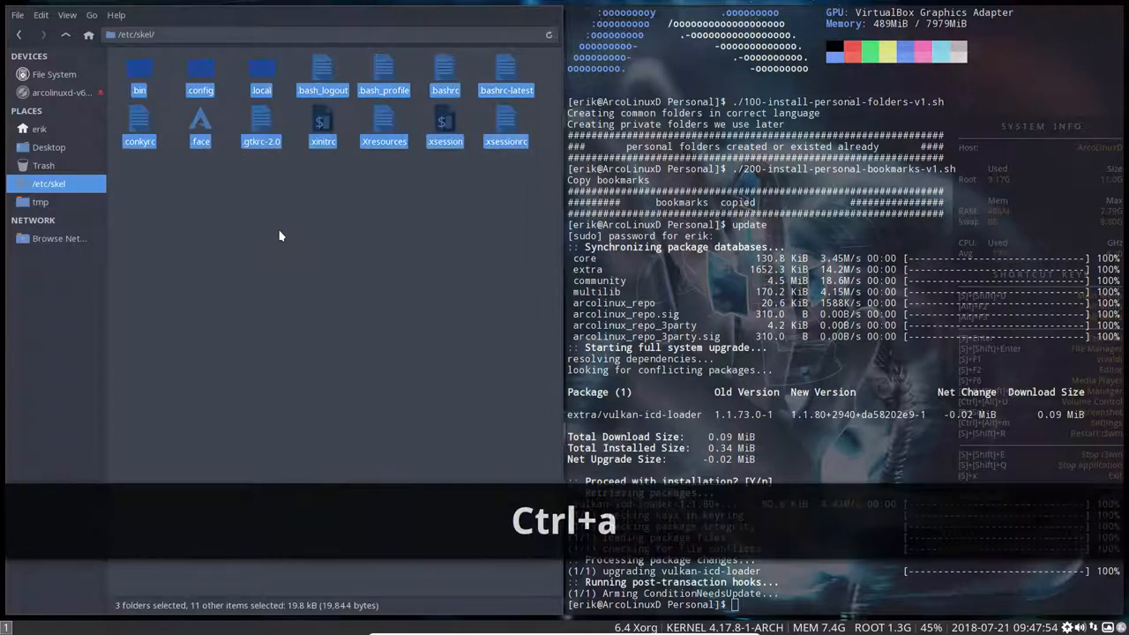
key("ctrl+c")
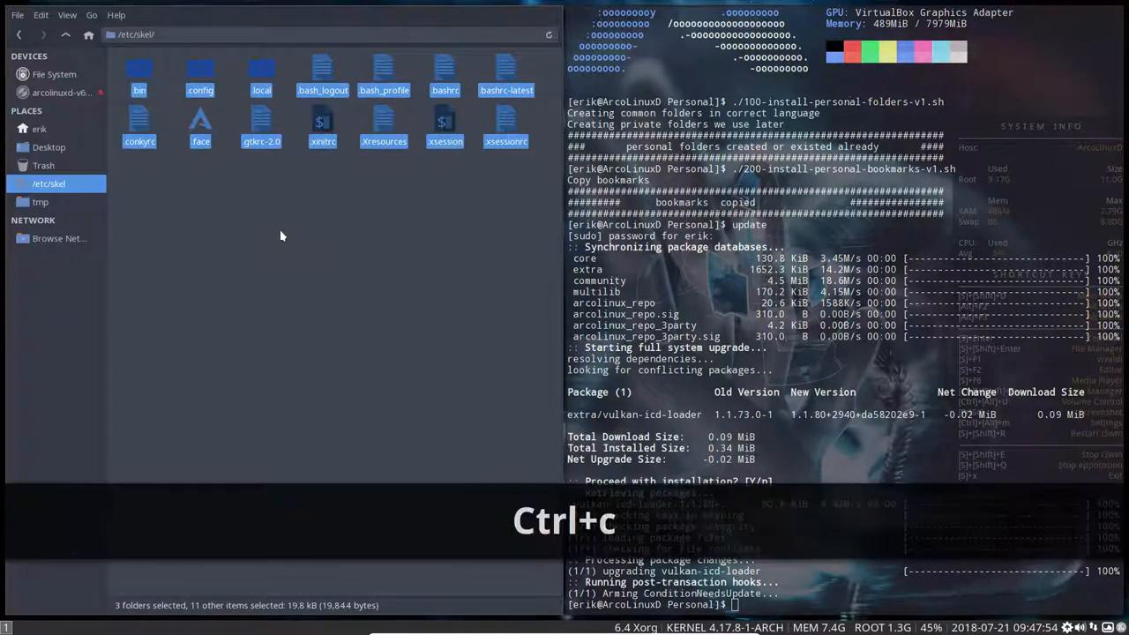
left_click(39, 128)
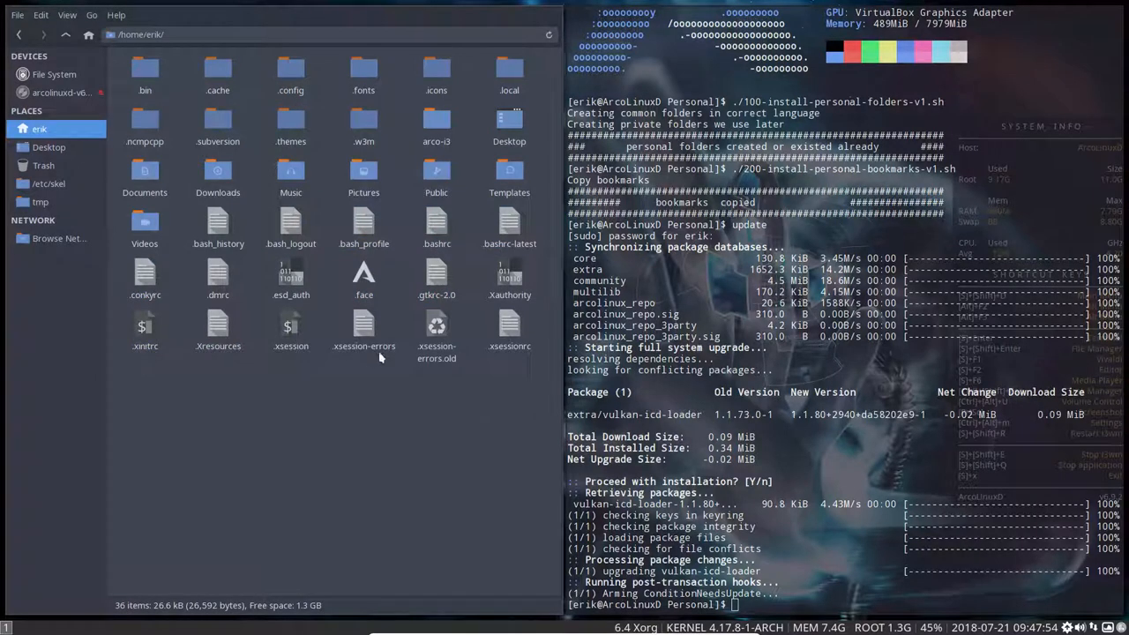
mouse_move(470, 462)
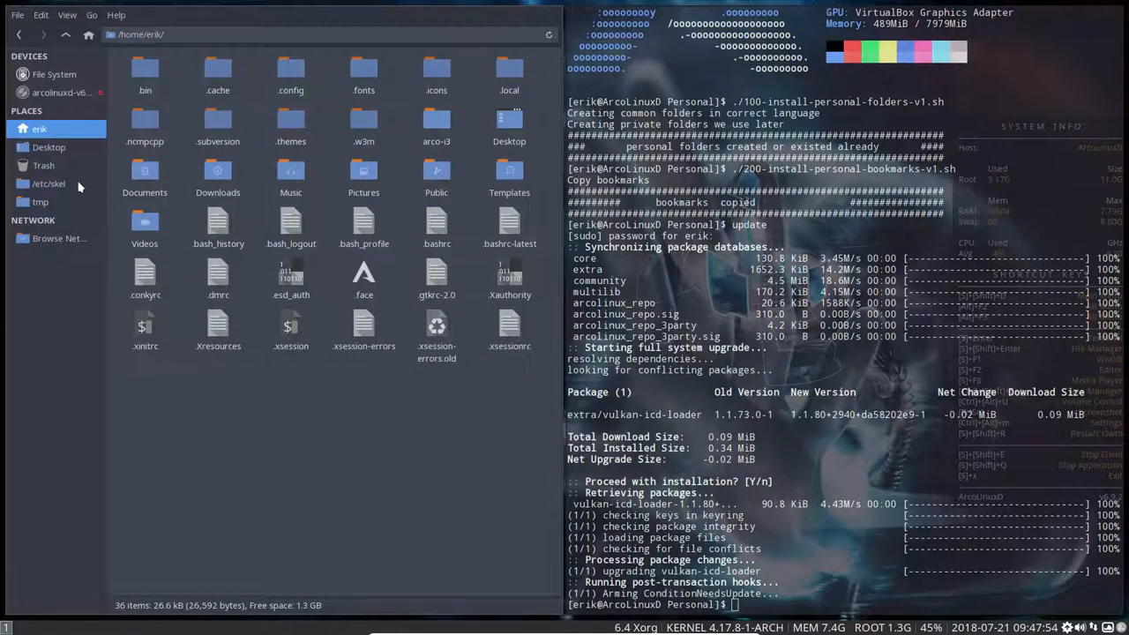
left_click(50, 183)
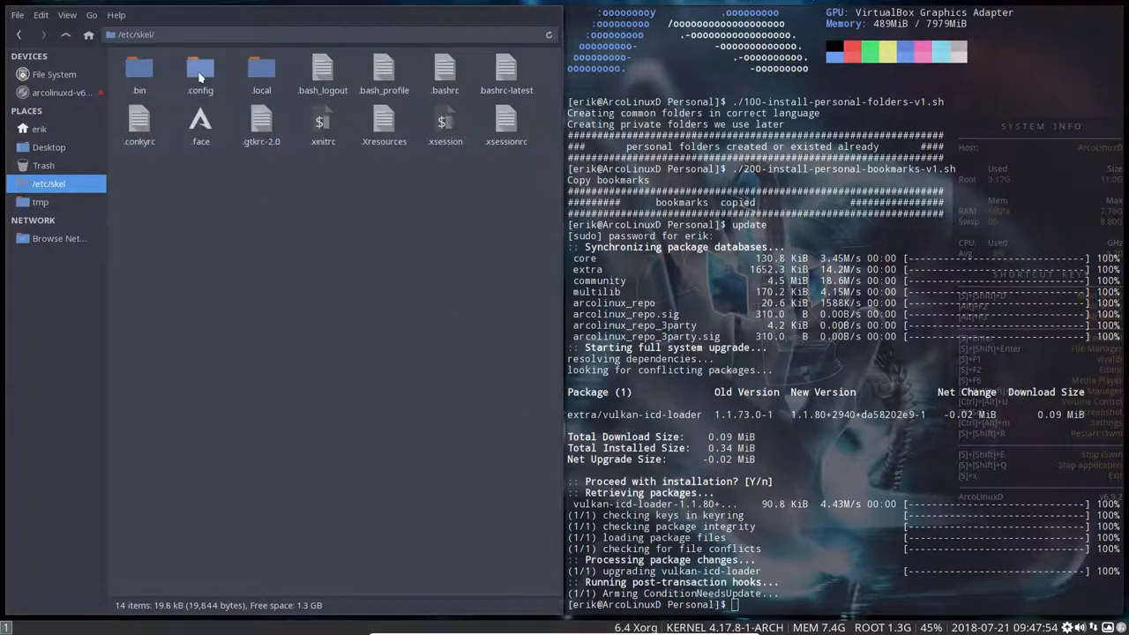
double_click(201, 69)
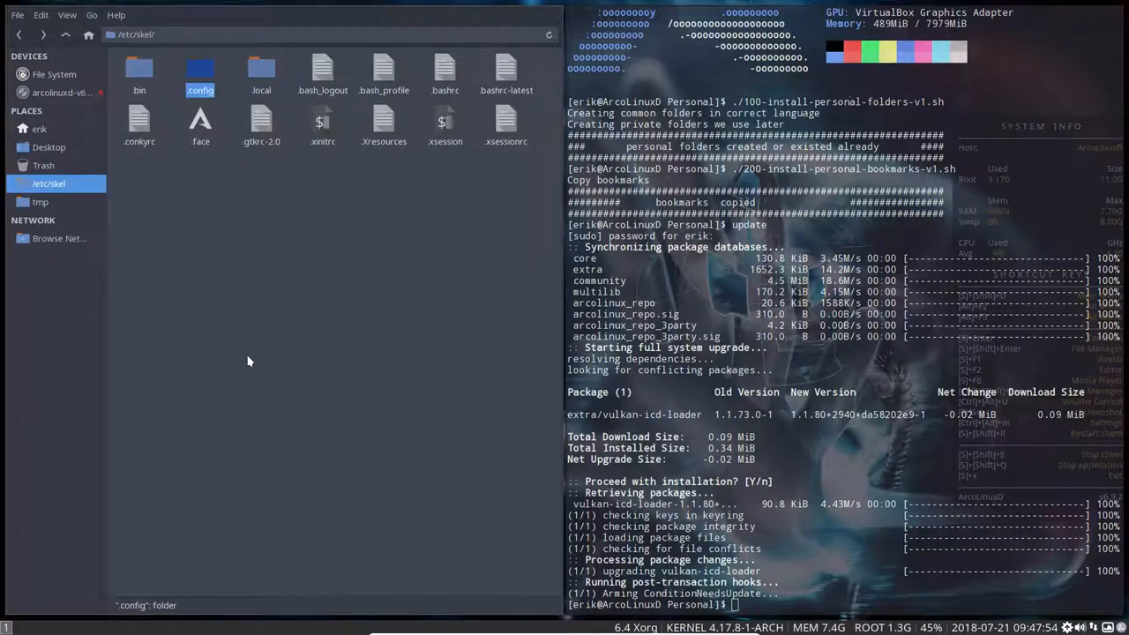
left_click(39, 201)
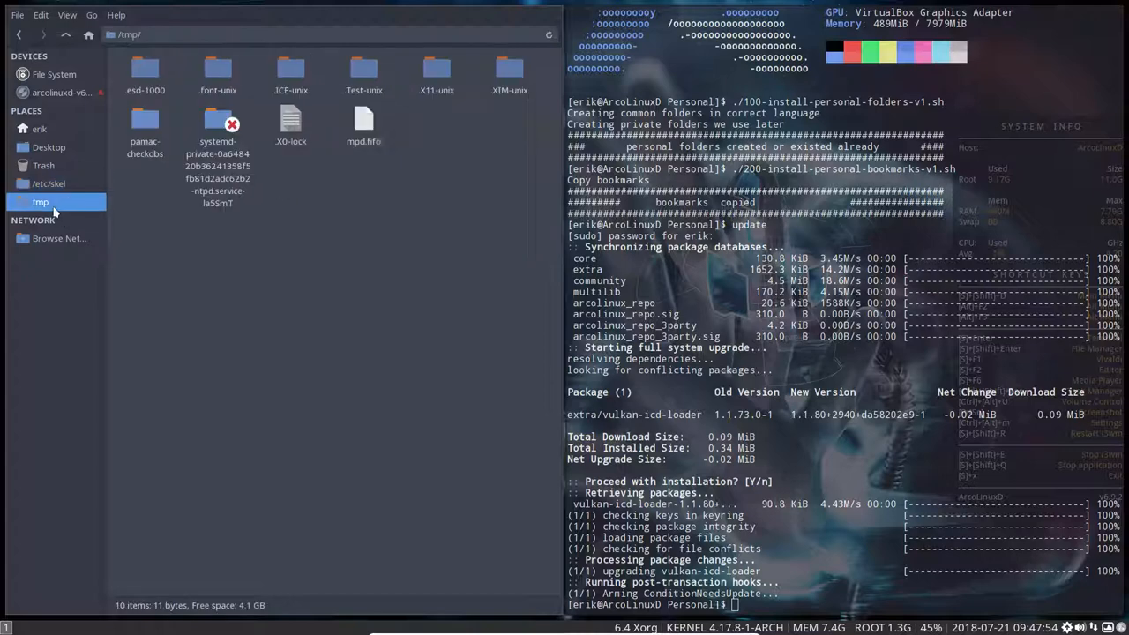
mouse_move(144, 264)
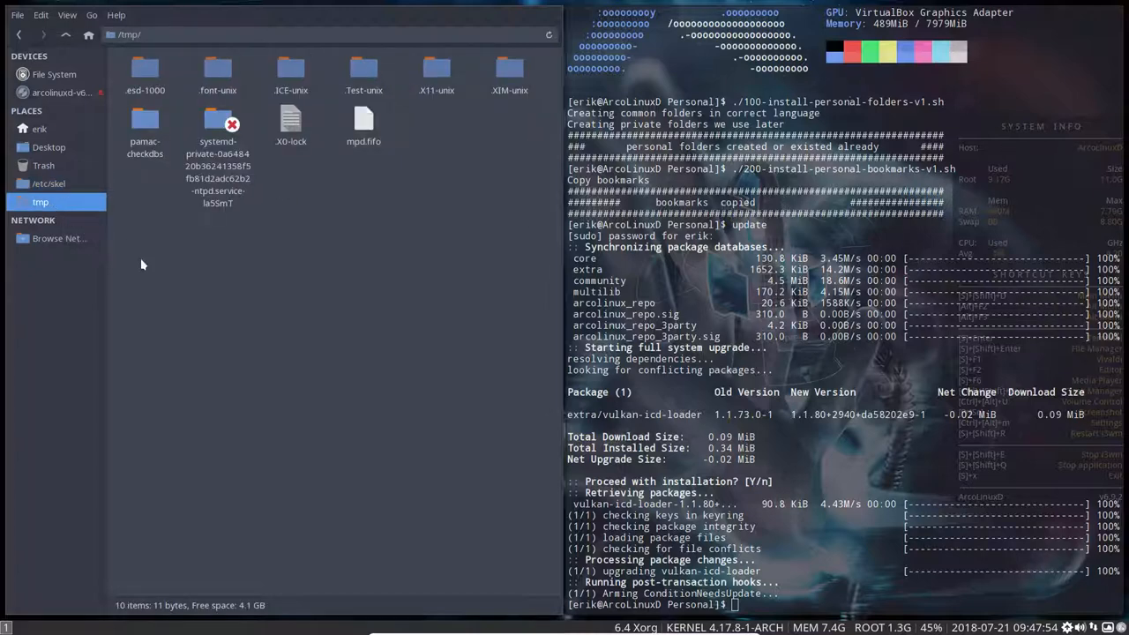
mouse_move(480, 238)
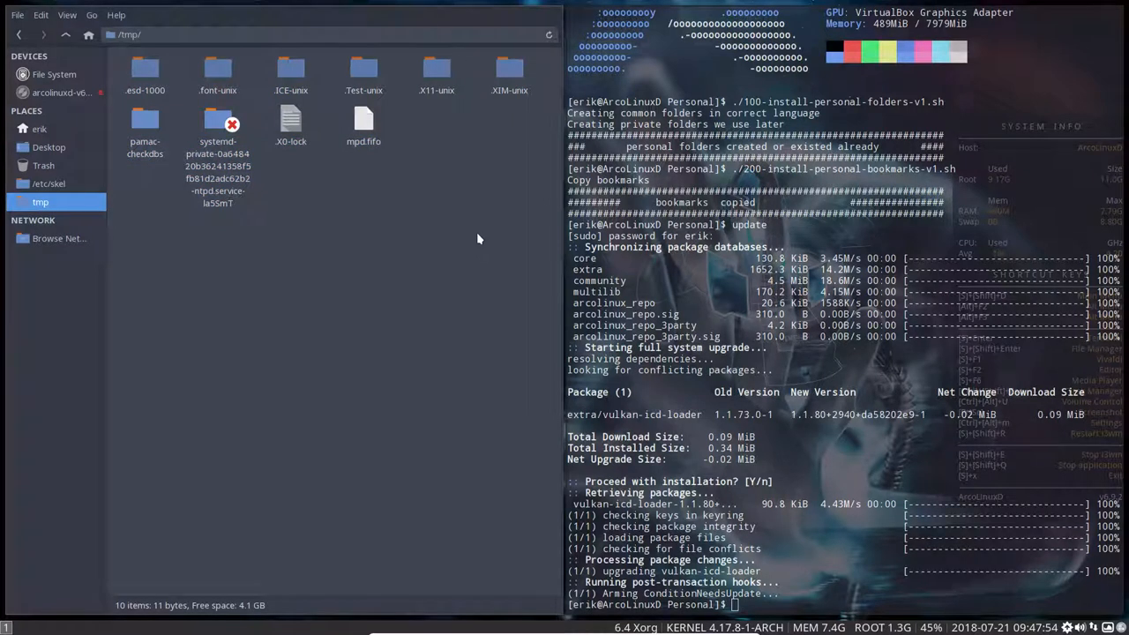
- Pick out the pamac-checkdbs folder in /tmp, then return to the home folder
left_click(145, 119)
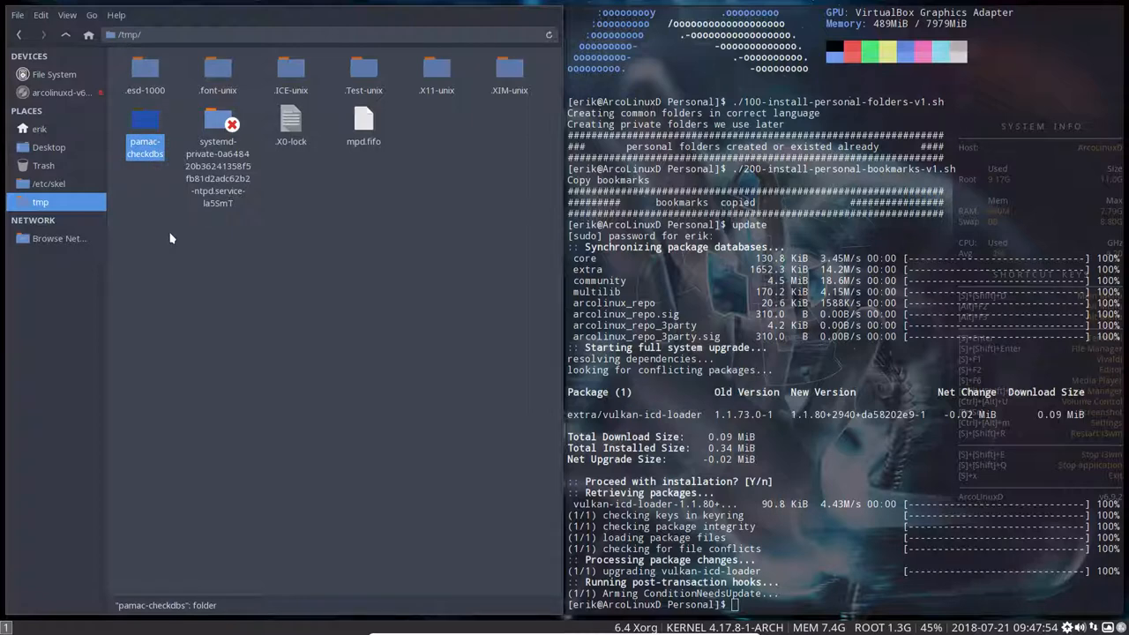
left_click(38, 129)
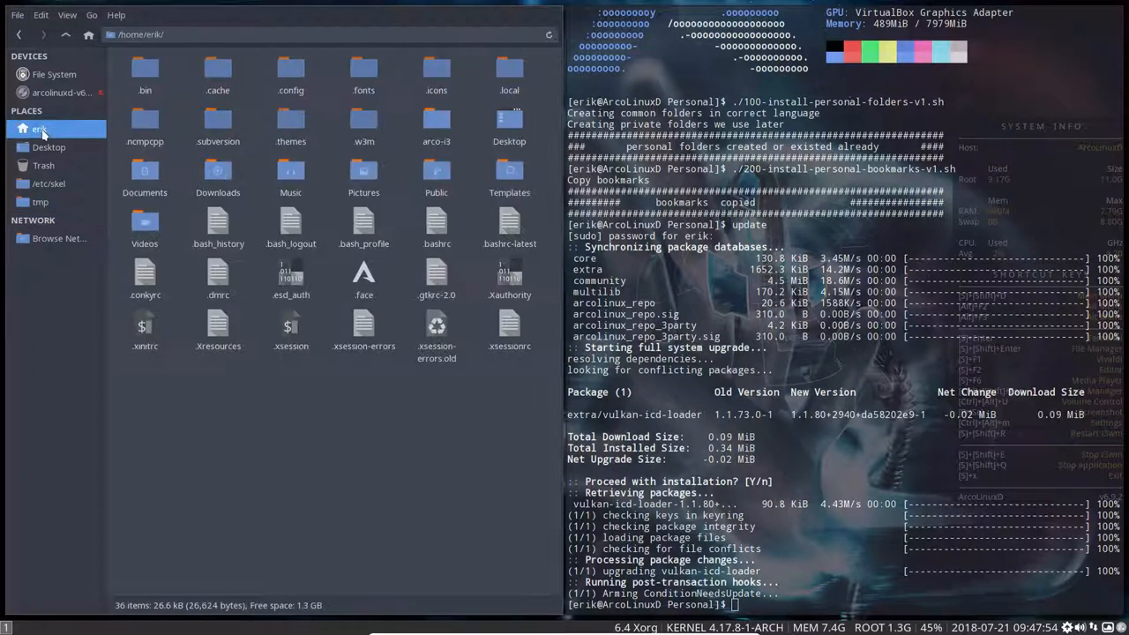
mouse_move(39, 129)
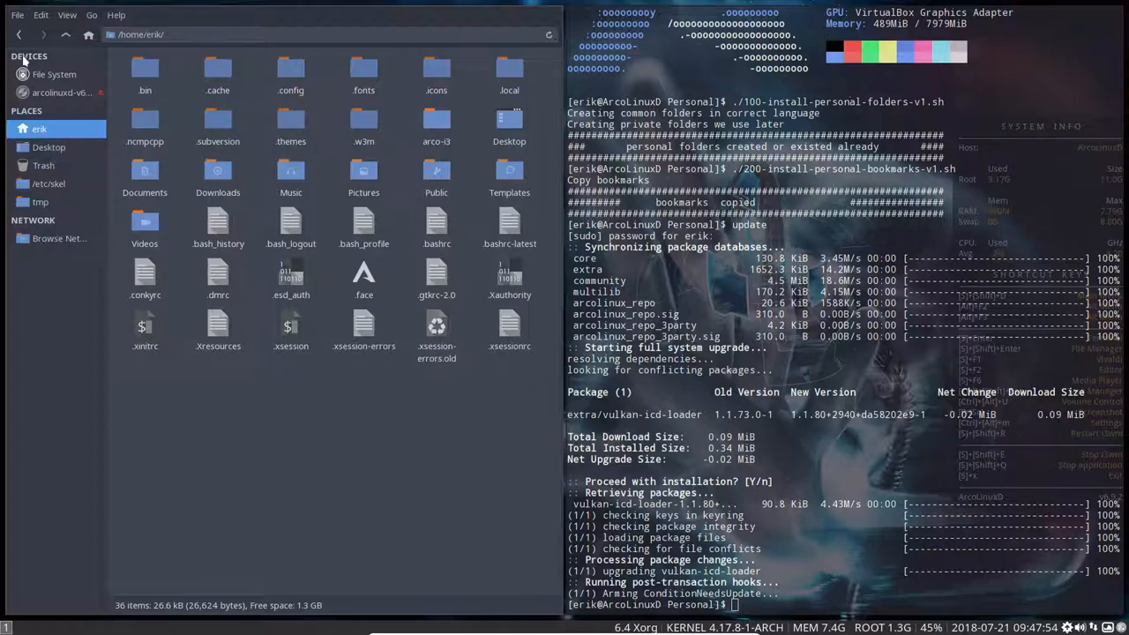
mouse_move(17, 35)
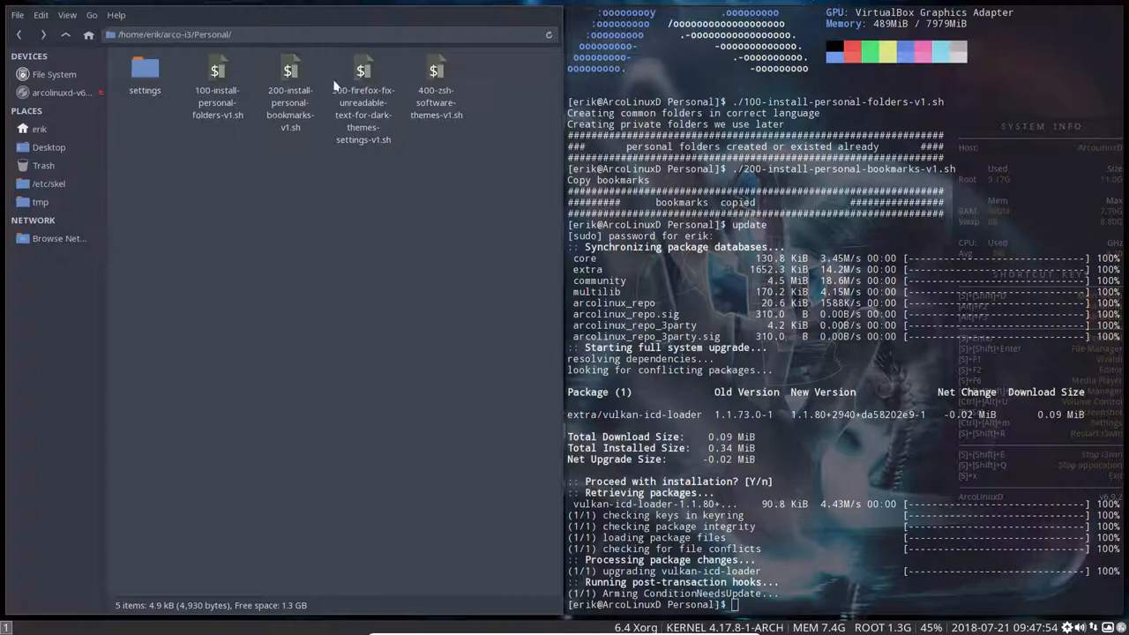
mouse_move(379, 281)
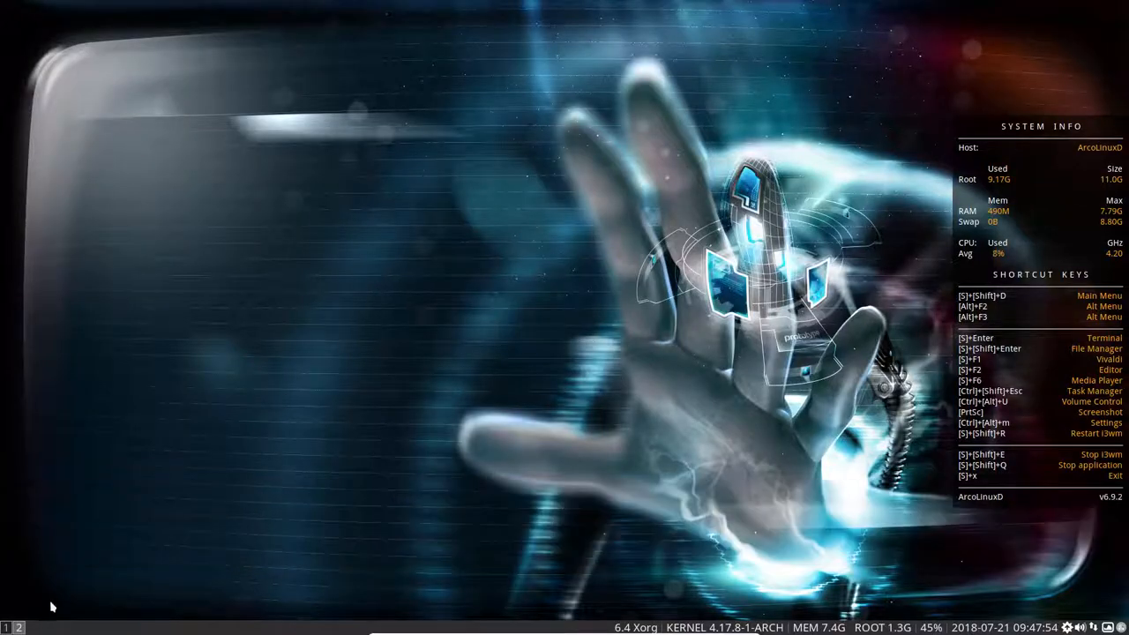
- Launch Firefox once, let its welcome page load, and close it for the dark-theme fix
key("super+\"")
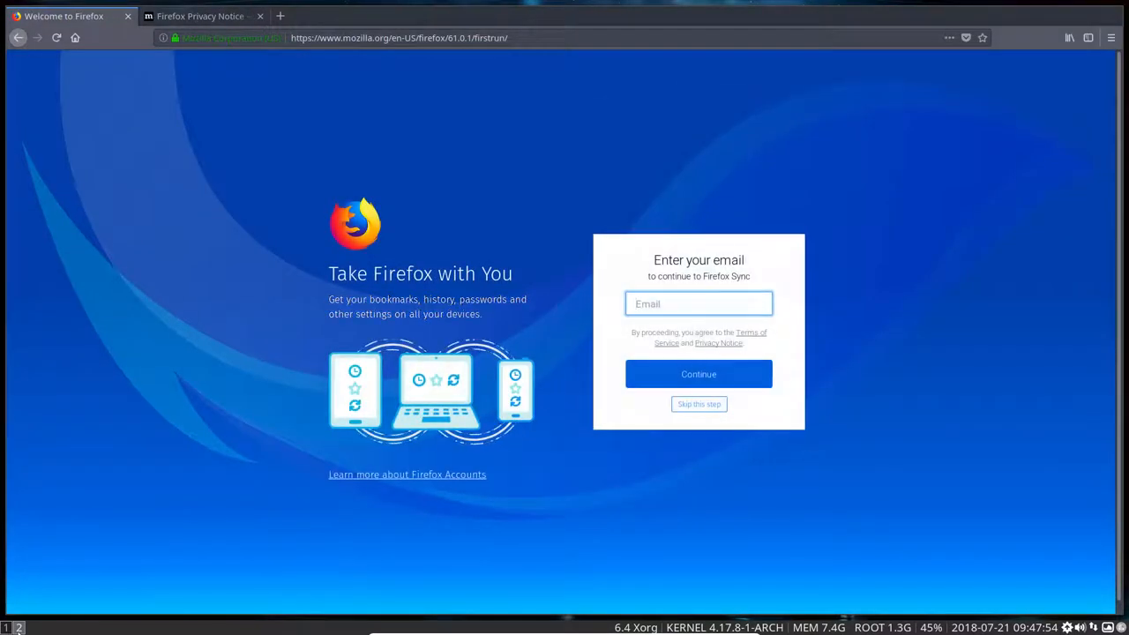
left_click(698, 303)
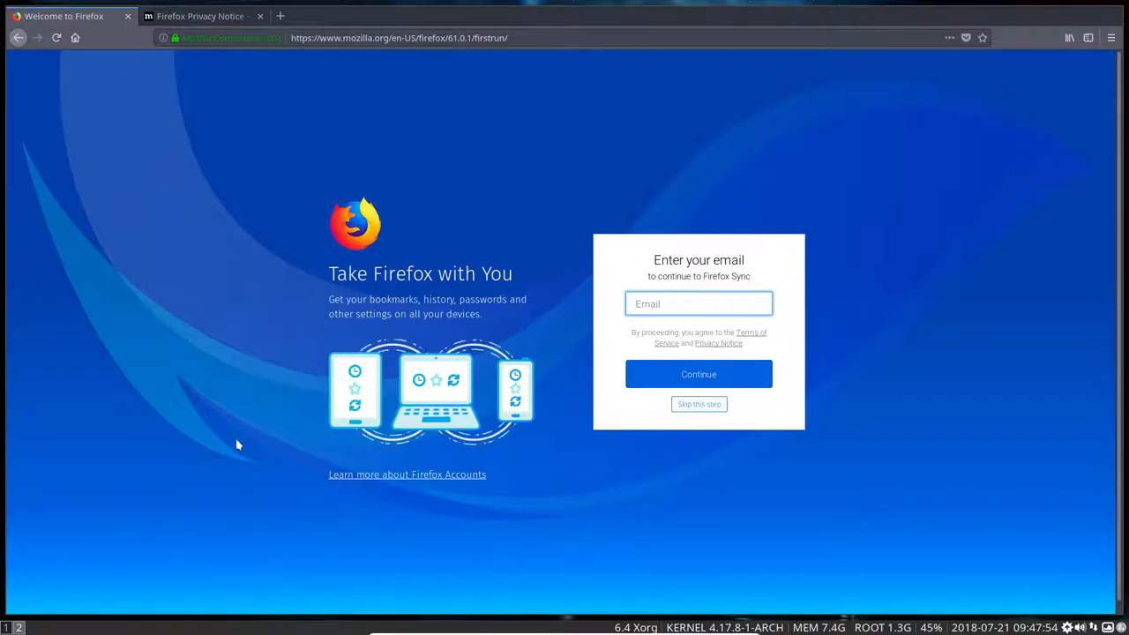
key("Super+Shift+Q")
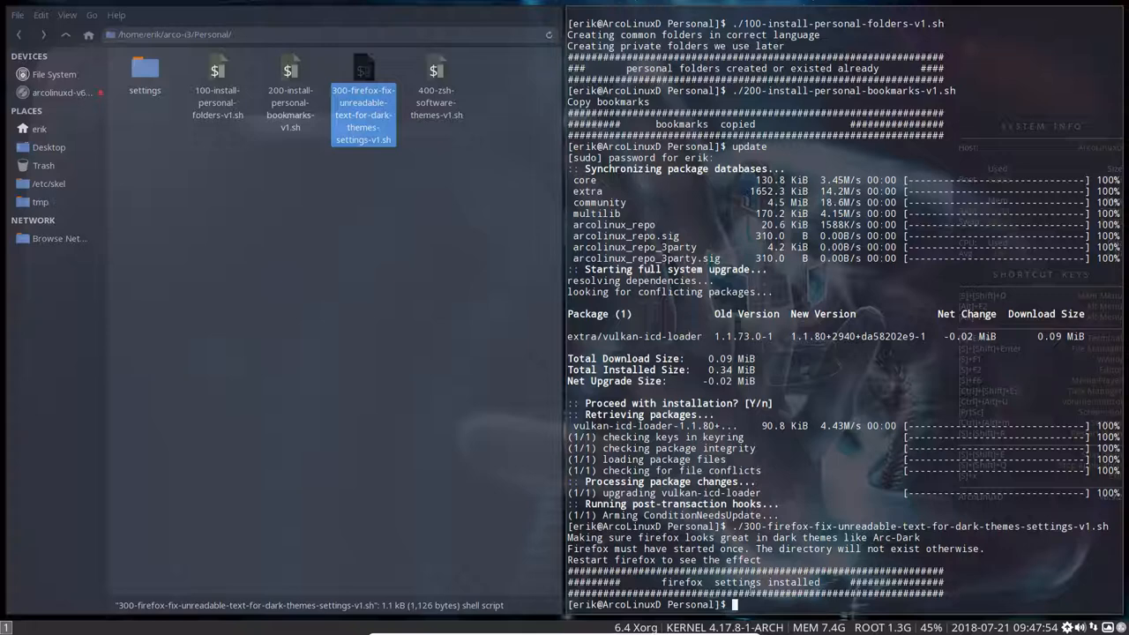
- Run neofetch in Termite to show the ArcoLinuxD system summary beside Thunar
type("neofetch")
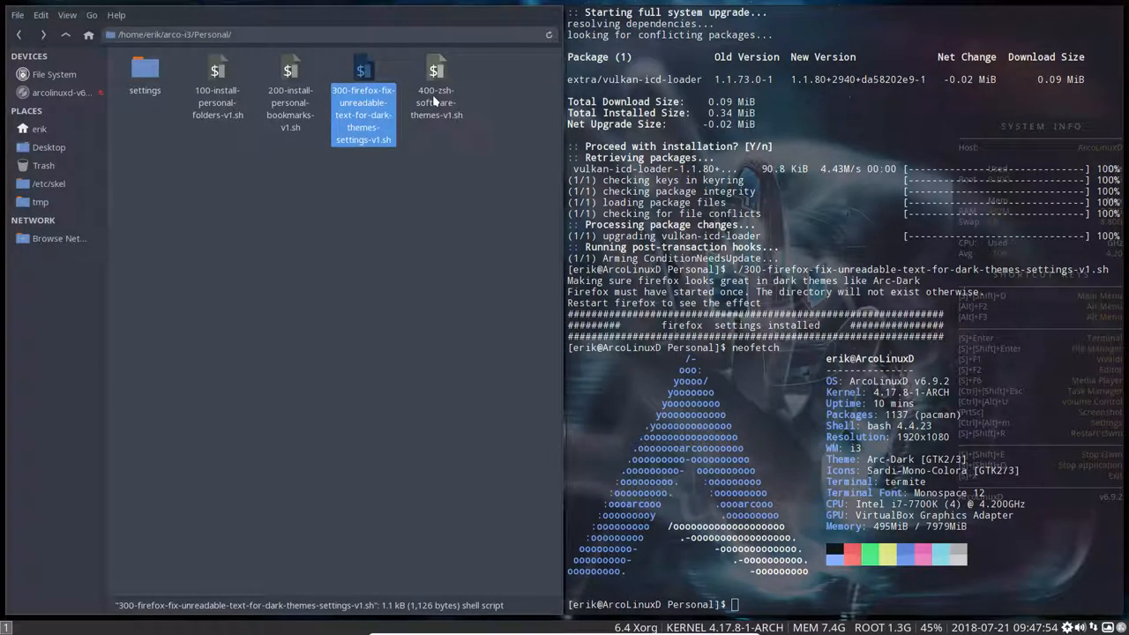
mouse_move(436, 100)
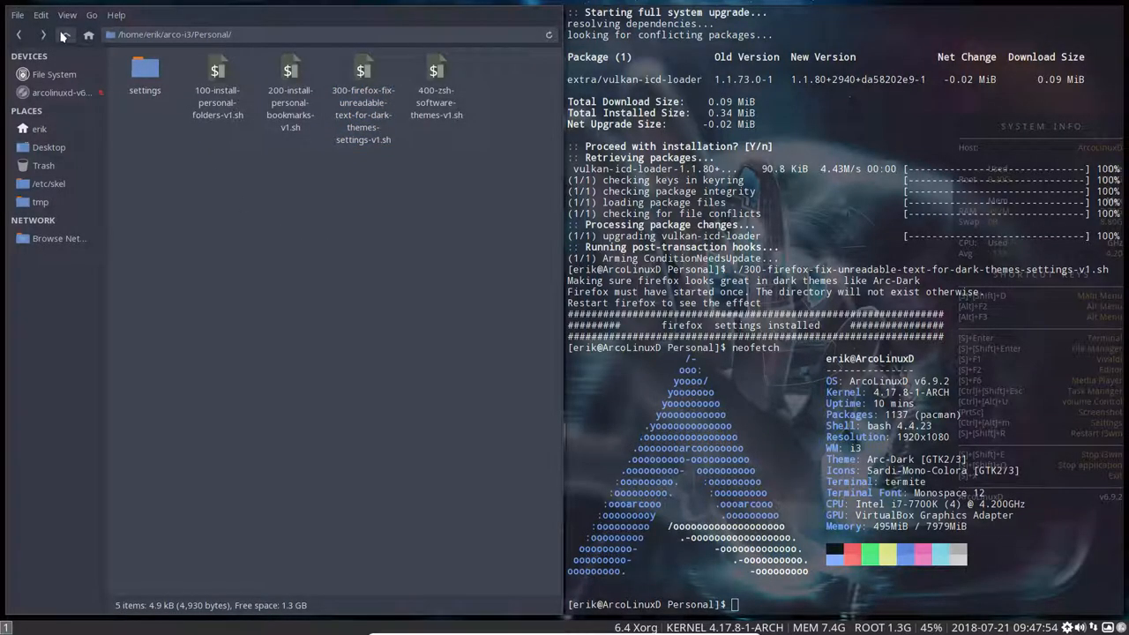
- Go up to the arco-i3 folder and toggle hidden files before entering AUR-OS
left_click(63, 35)
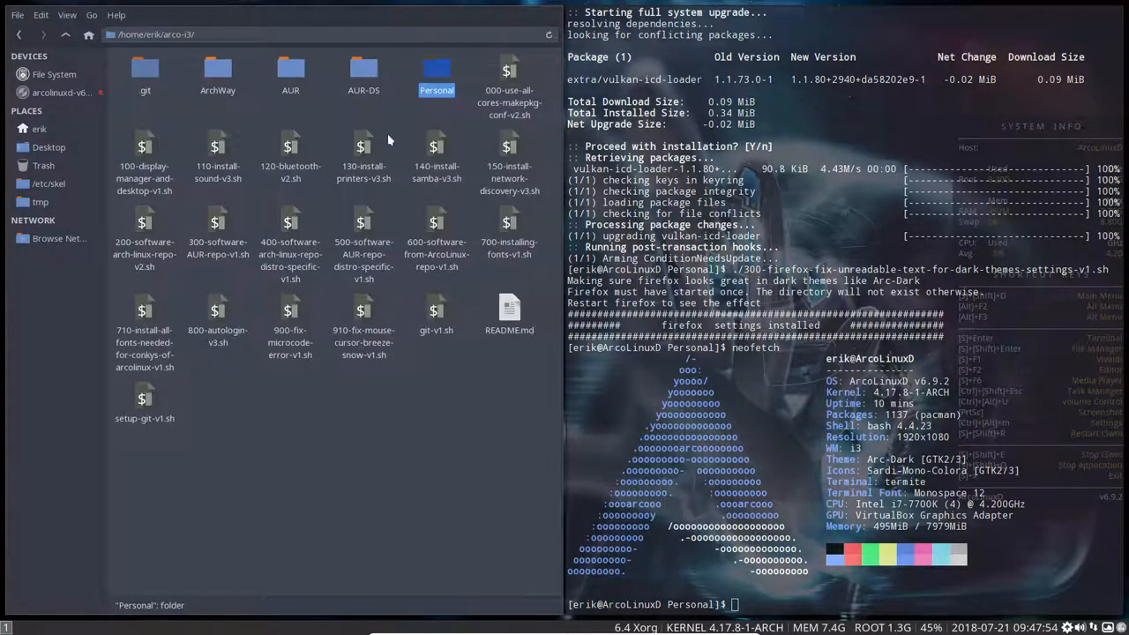
mouse_move(278, 117)
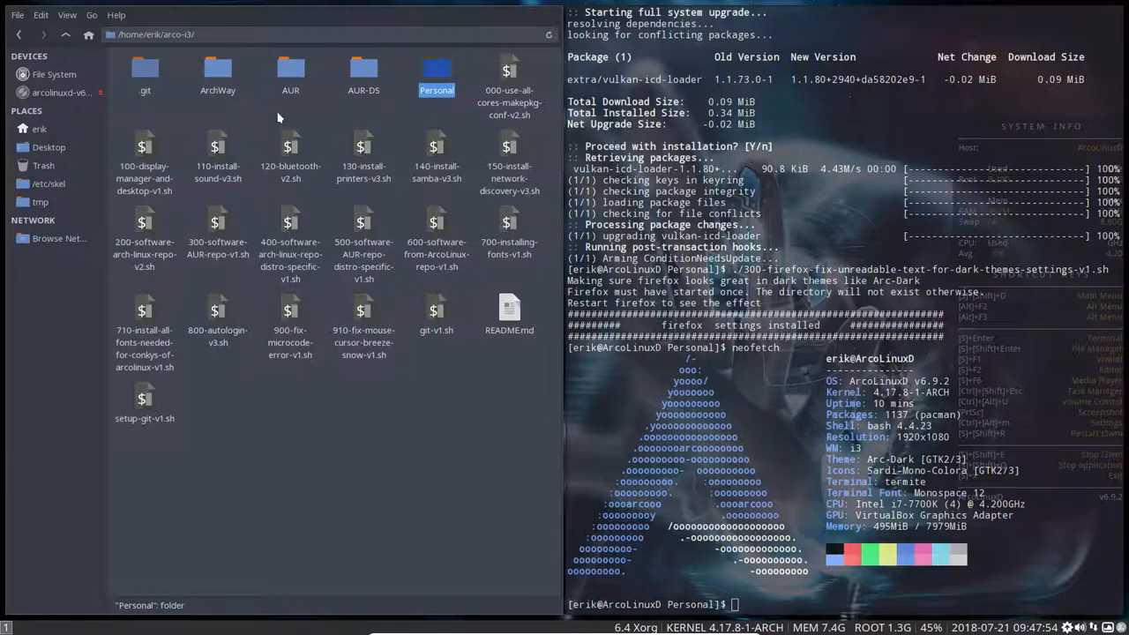
key("ctrl+h")
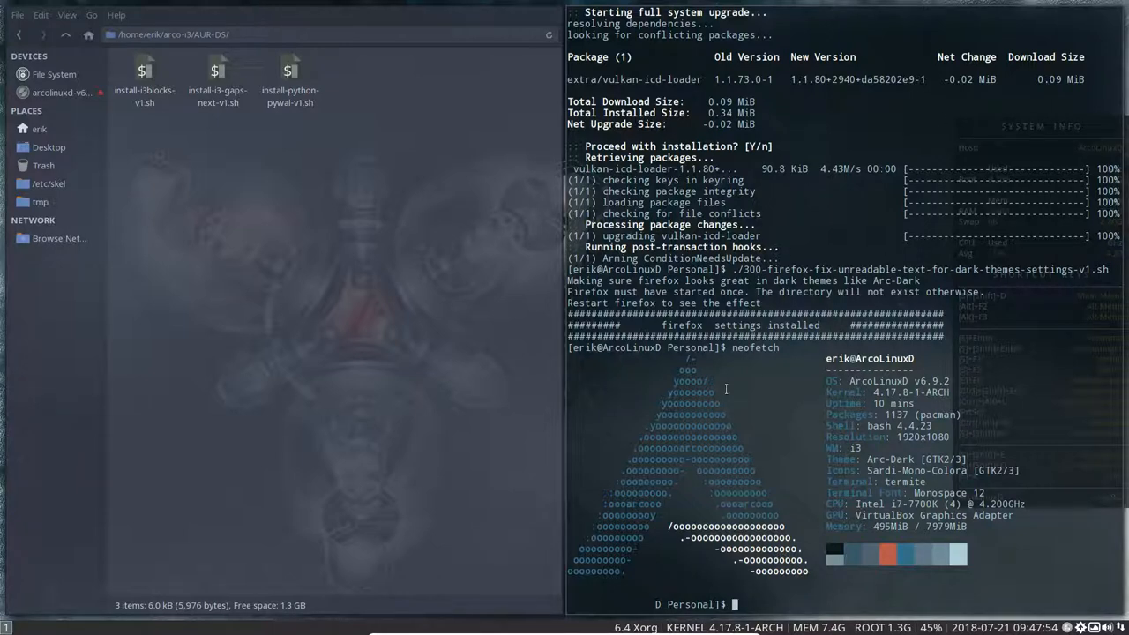
- Refresh the wallpaper colours and window layout while AUR-OS stays open beside neofetch
key("alt+shift+n")
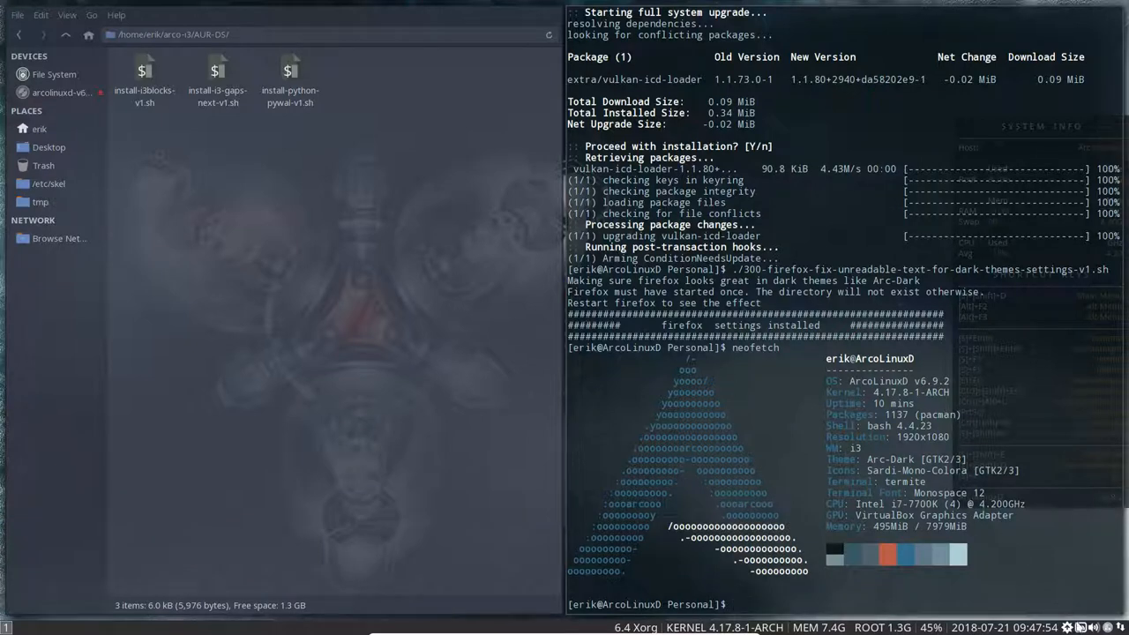
right_click(1019, 370)
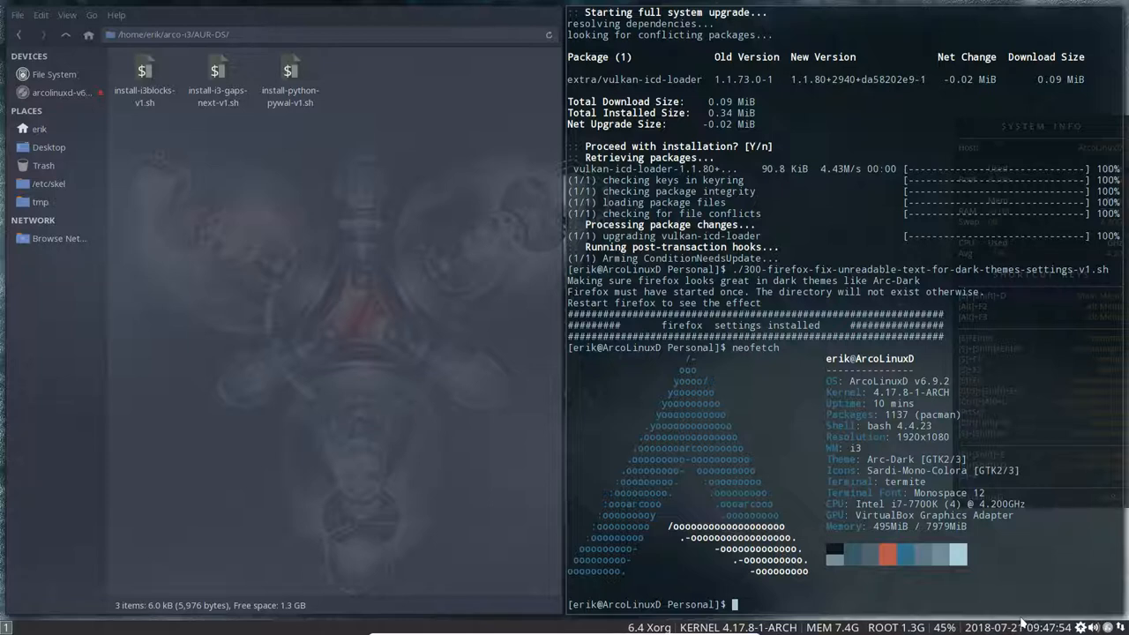
key("Super+Shift+d")
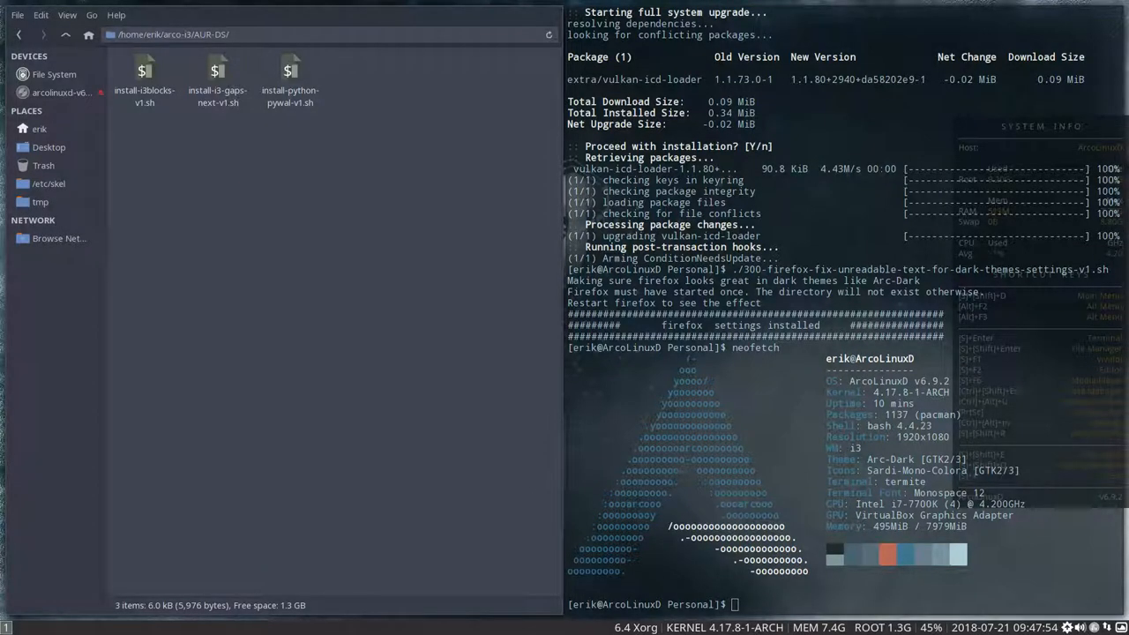
mouse_move(385, 377)
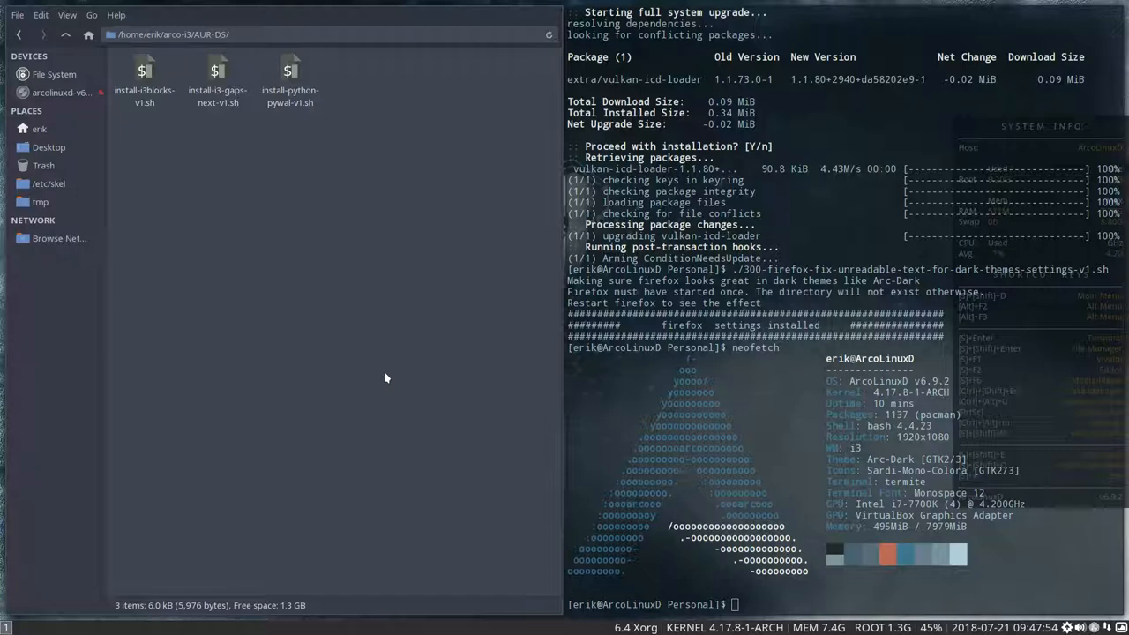
mouse_move(393, 374)
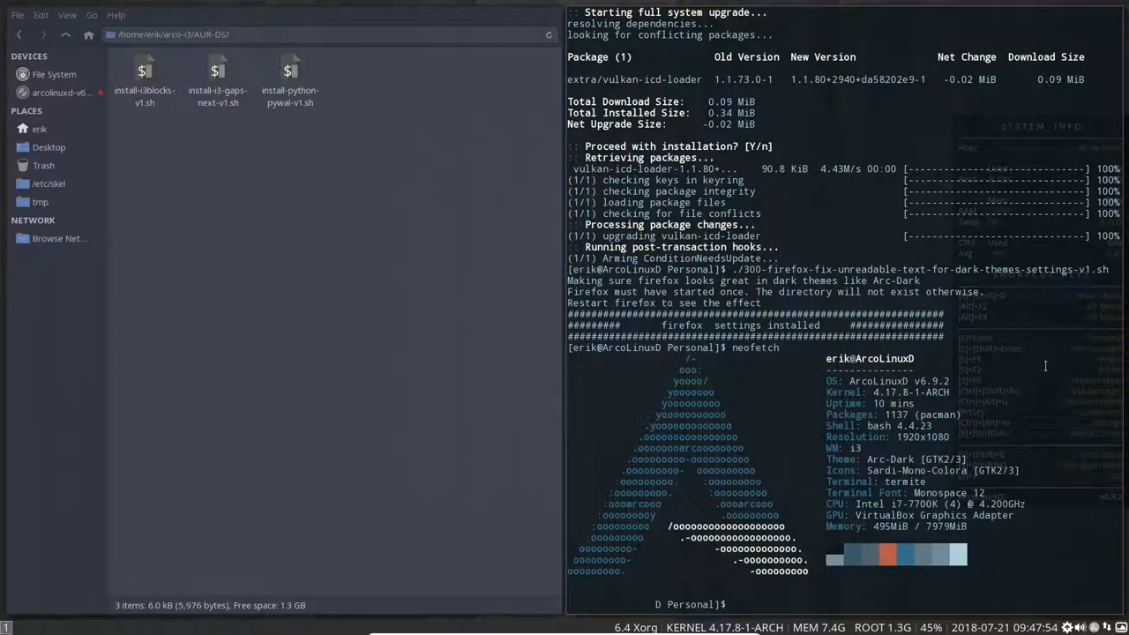
- Cycle through several wallpapers with Alt+Shift+U/N, regenerating pywal colours, ending on a cloudy landscape
key("Alt+Shift+U")
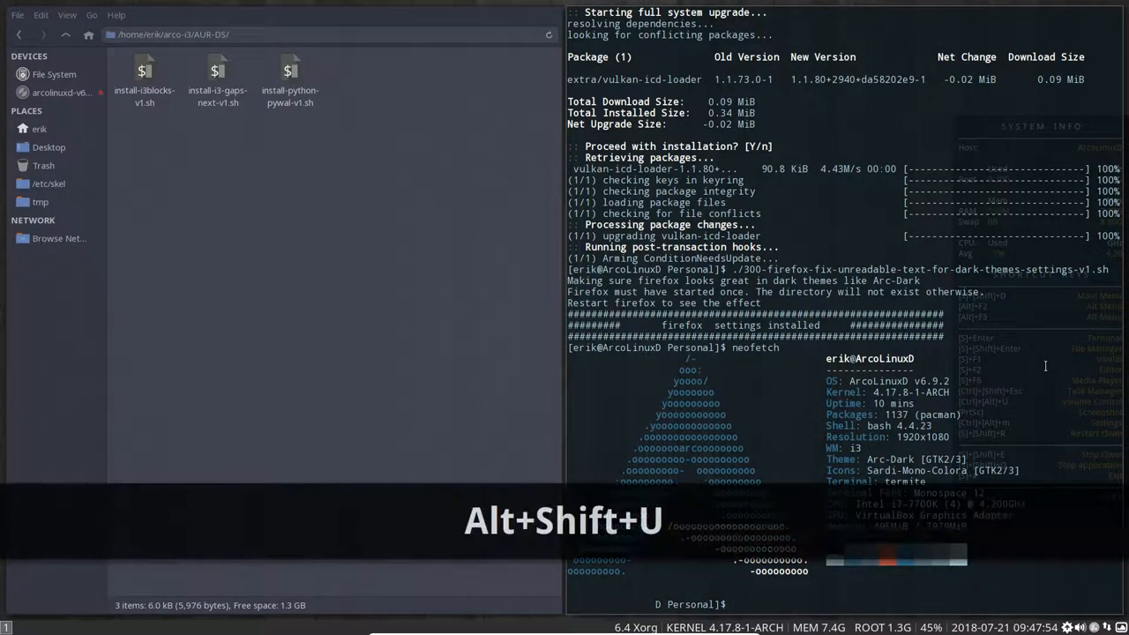
key("Alt+Shift+n")
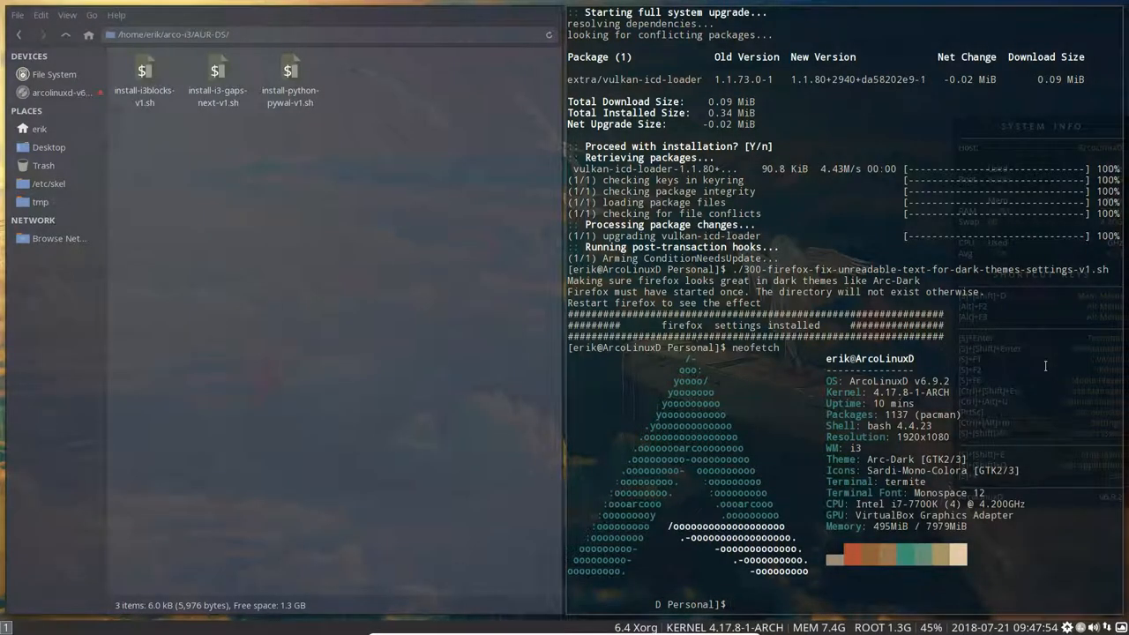
key("Alt+Shift+U")
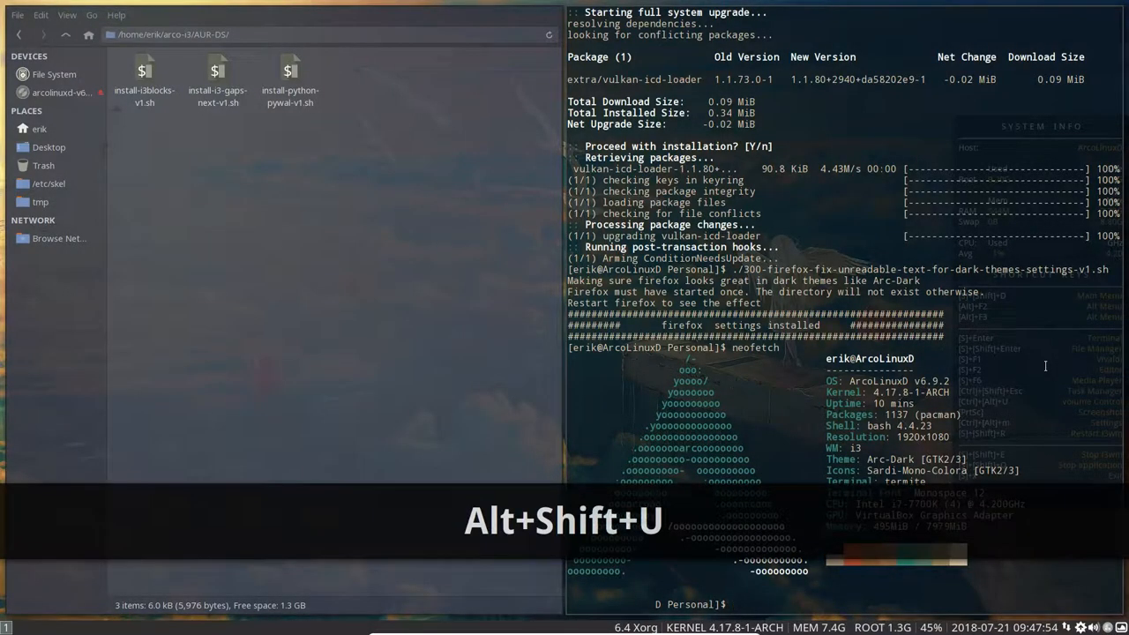
key("alt+shift+n")
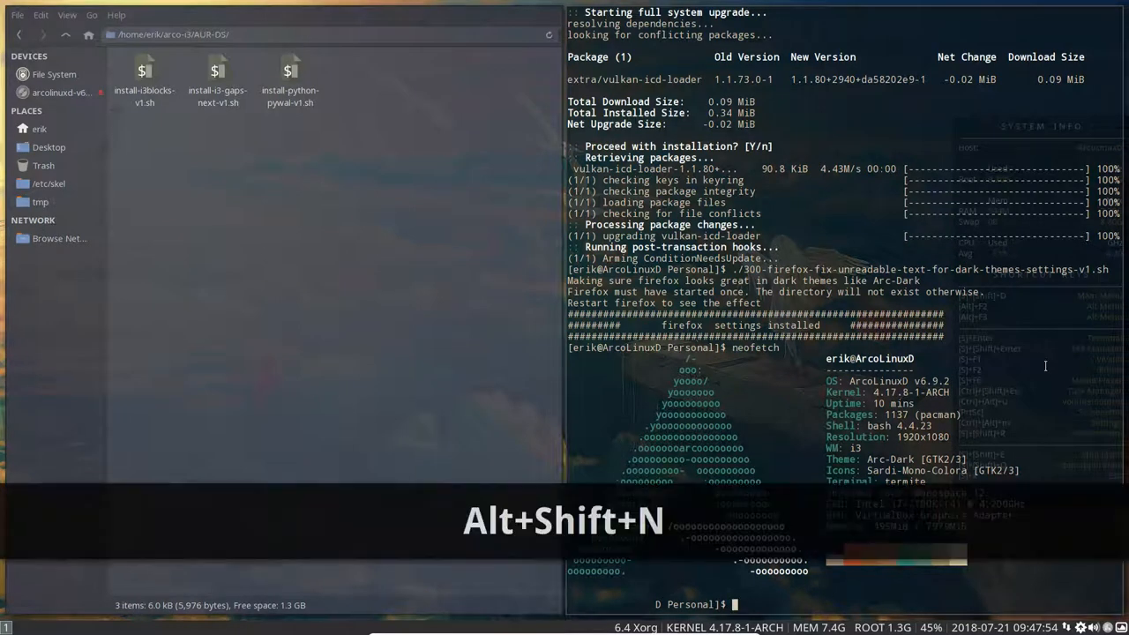
key("Alt+Shift+n")
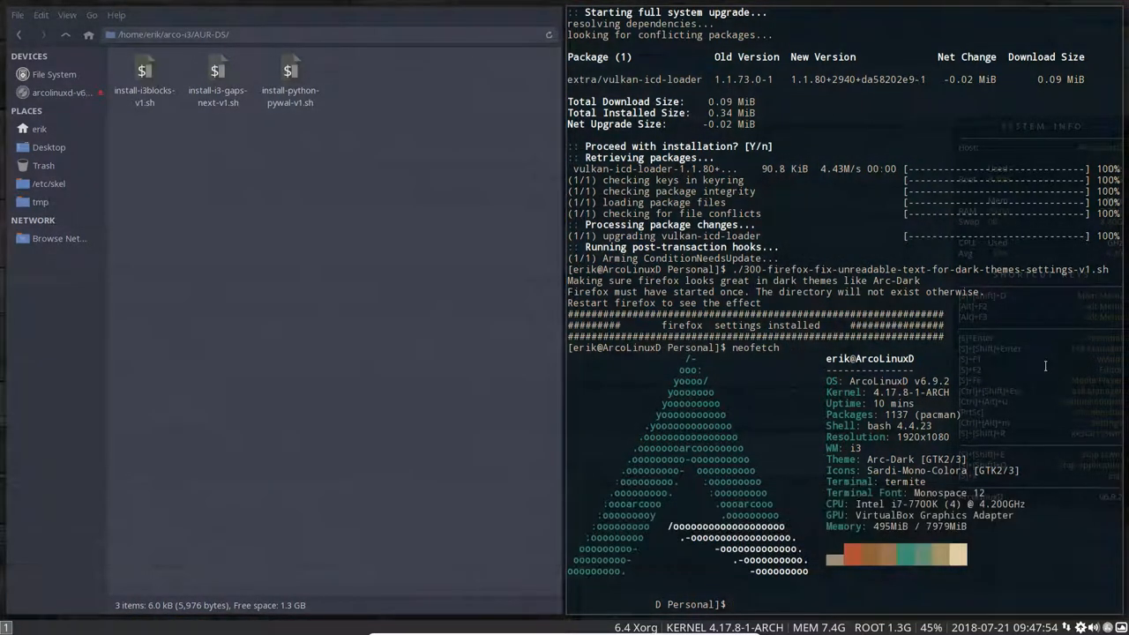
key("Alt+Shift+N")
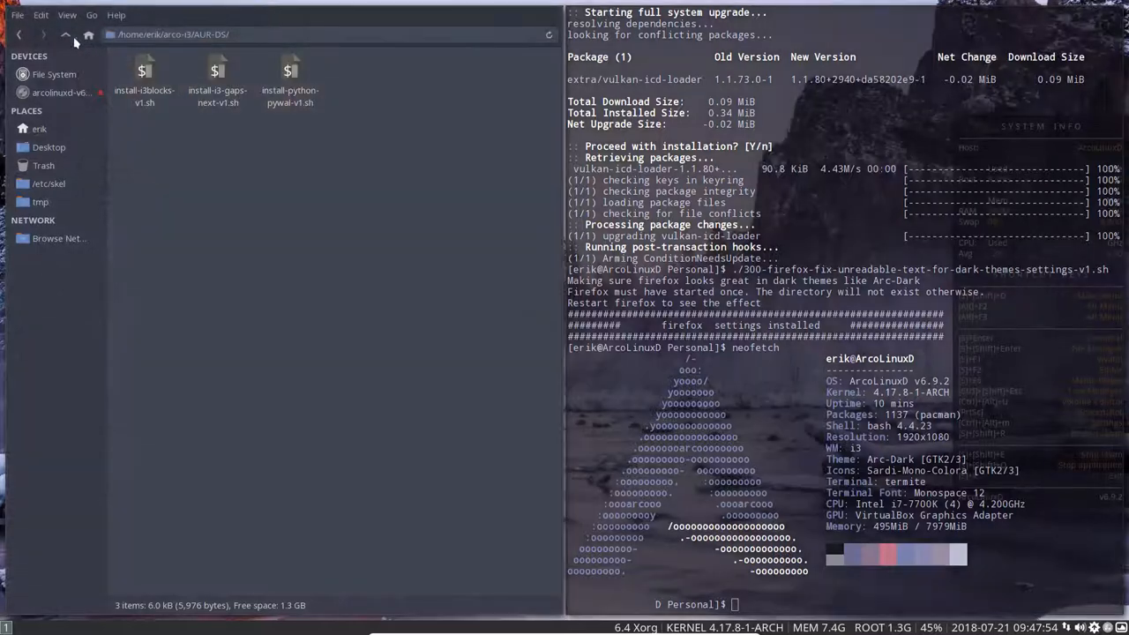
- Go up to the scripts folder and browse the AUR folder's install scripts, typing 'gr' in the terminal
left_click(66, 33)
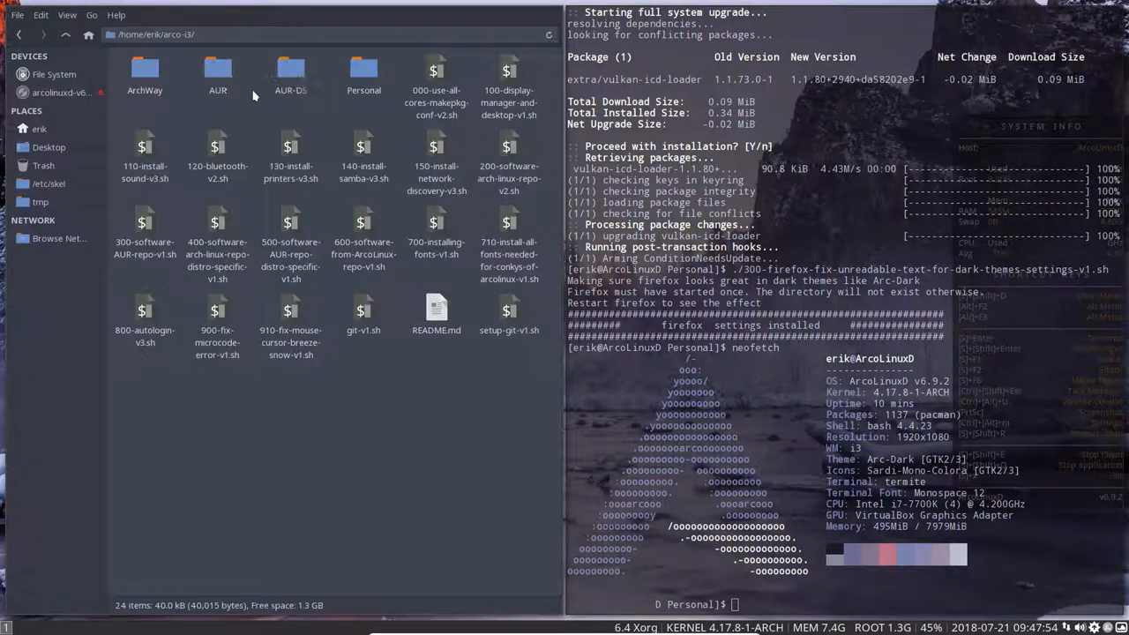
double_click(219, 74)
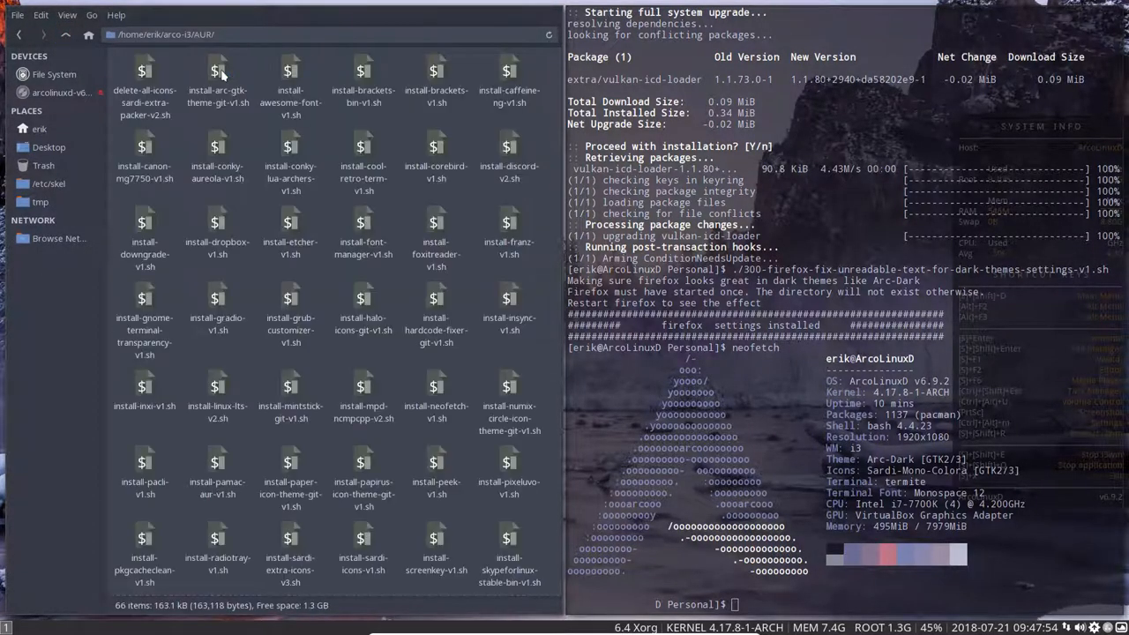
scroll("down", 3)
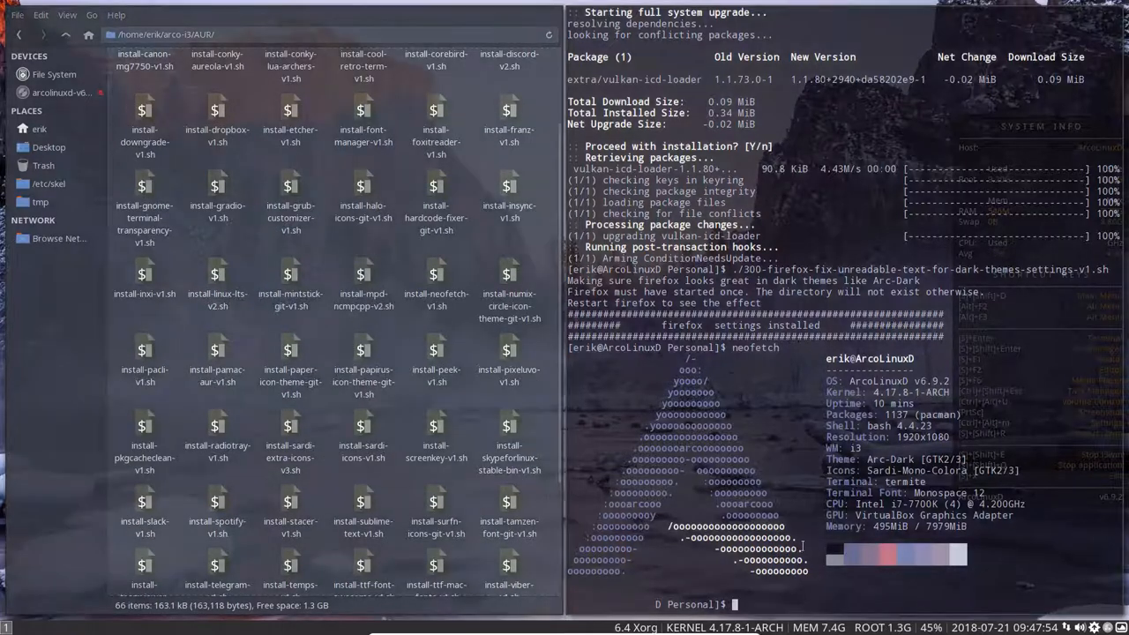
type("gradio")
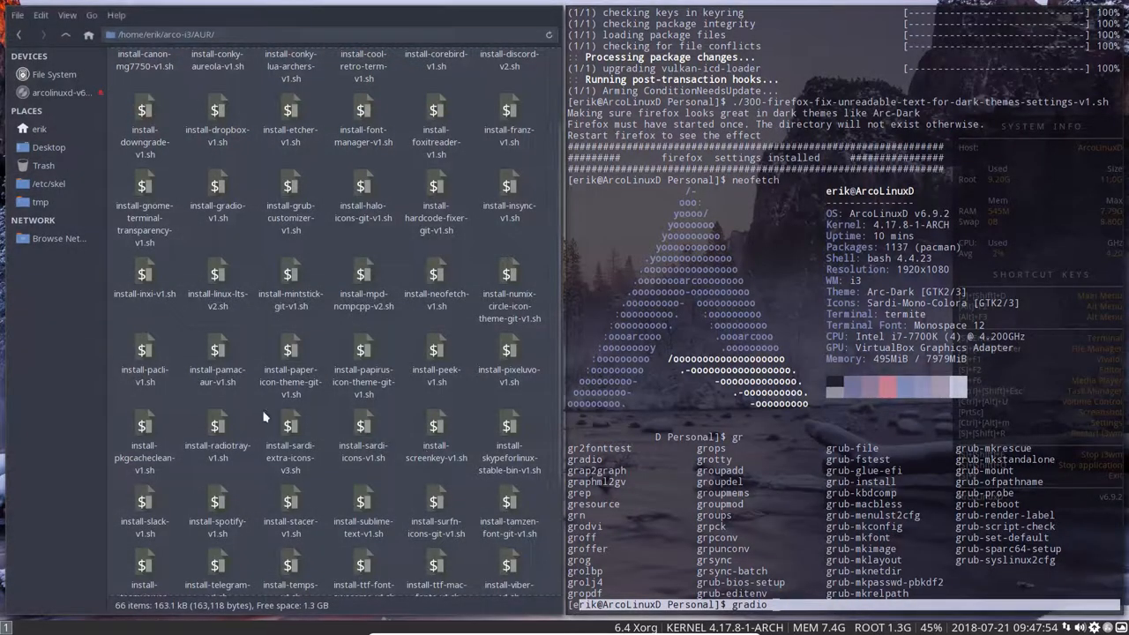
scroll("down", 3)
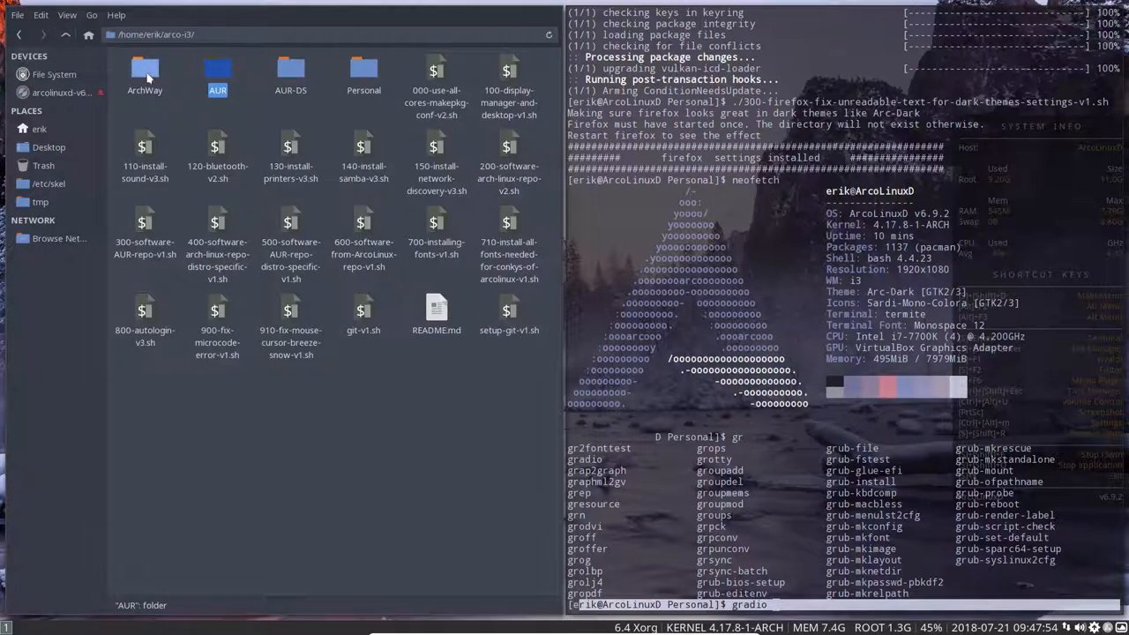
- Search Google for 'arco' in Firefox, visit arcolinuxd.com, then switch back to Thunar
left_click(145, 74)
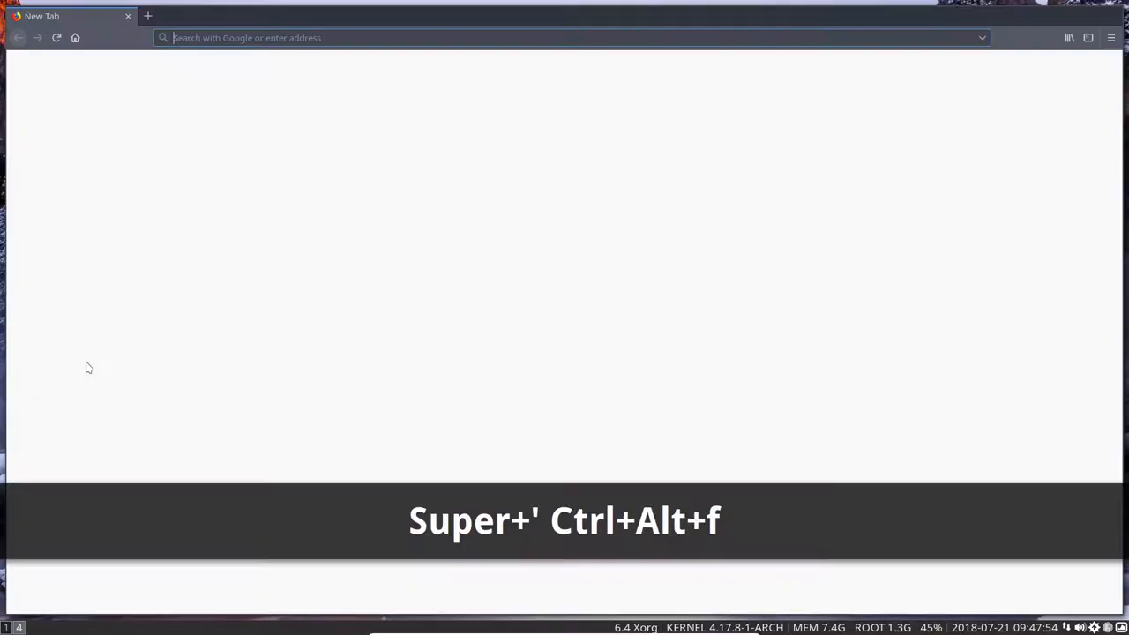
type("arcolinuxd&ie=utf-8&oe=utf-8&client=firefox-b-ab")
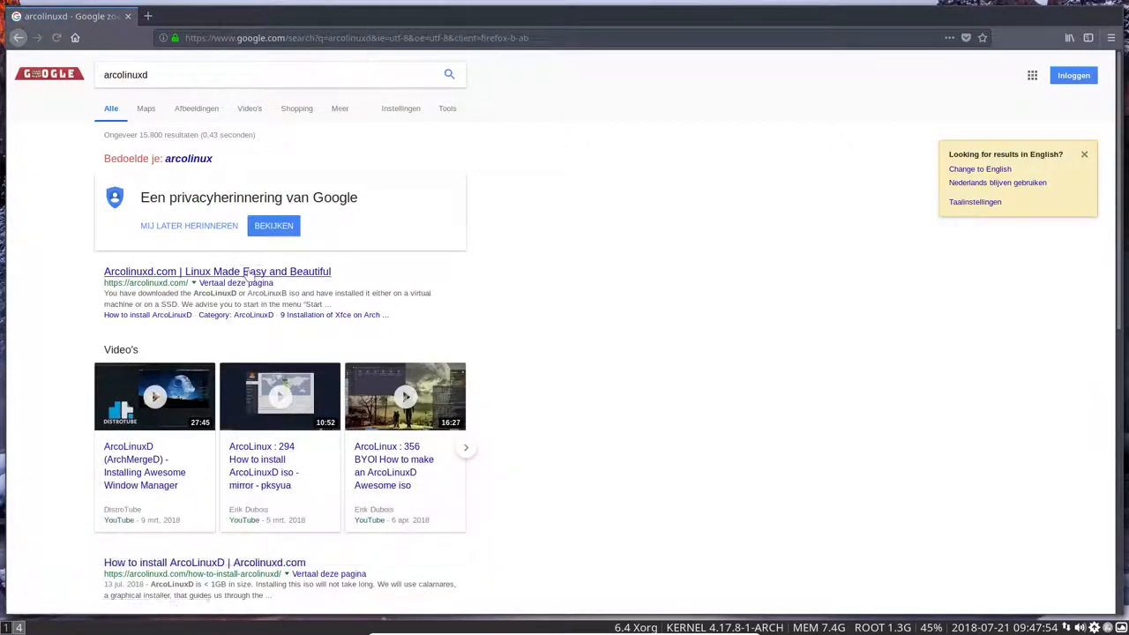
left_click(217, 272)
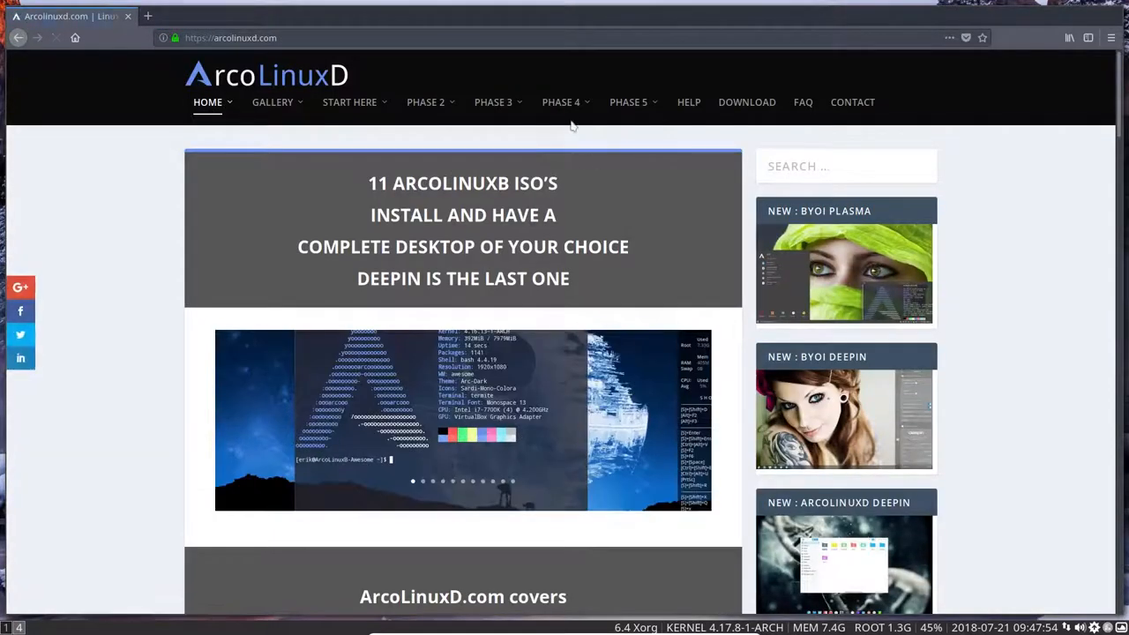
left_click(628, 101)
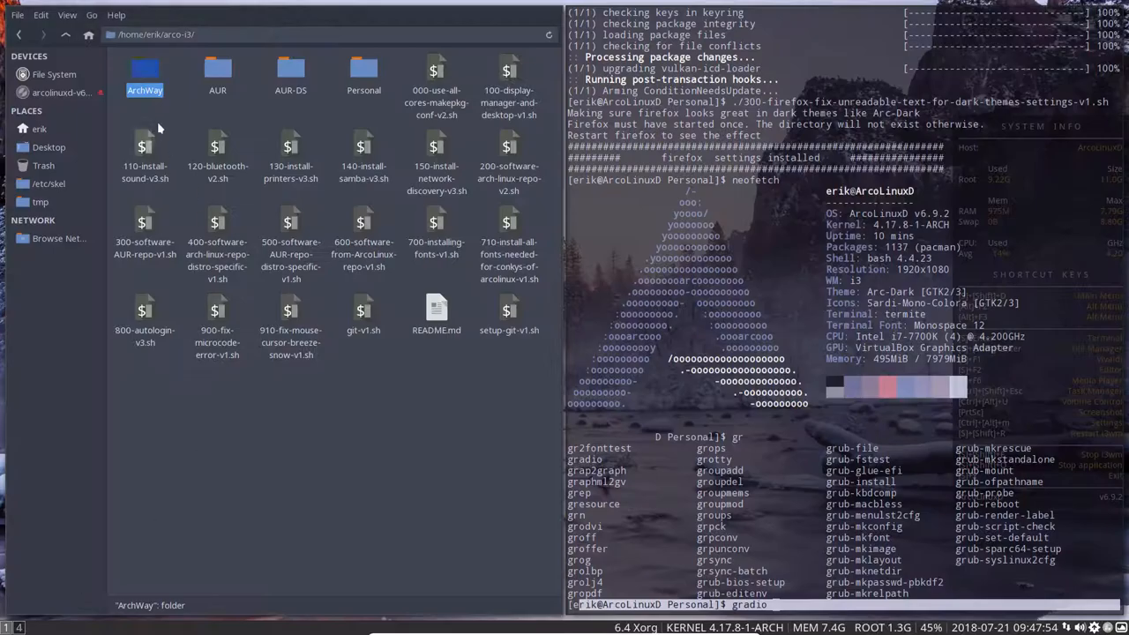
- Open the ArchWay folder showing the trust-keys and add-arcolinux-repo scripts
double_click(145, 77)
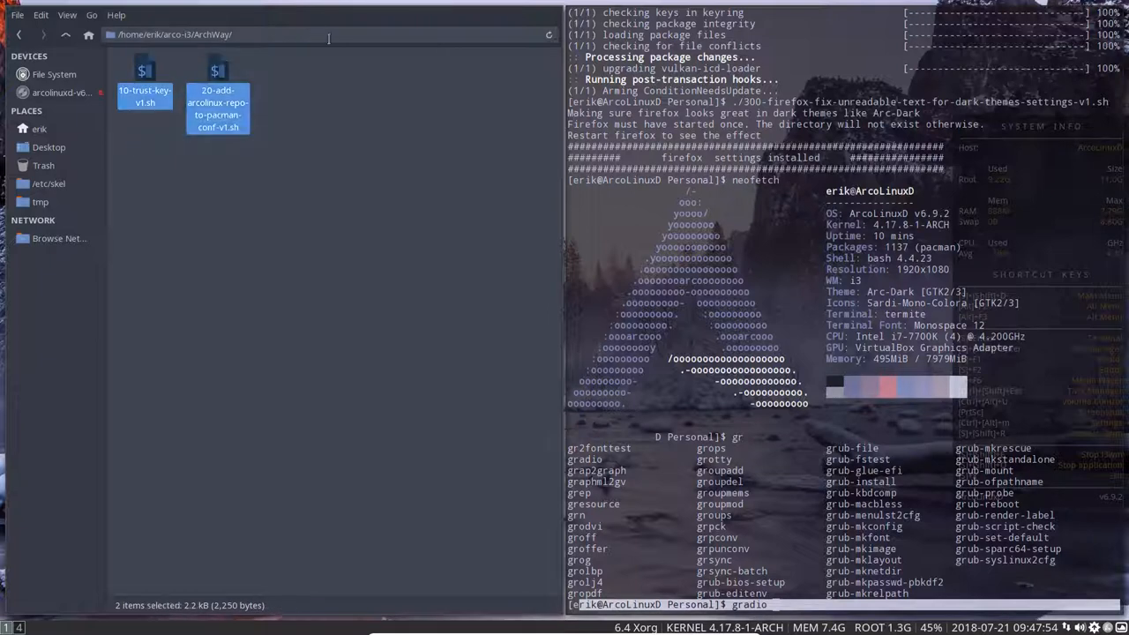
mouse_move(344, 233)
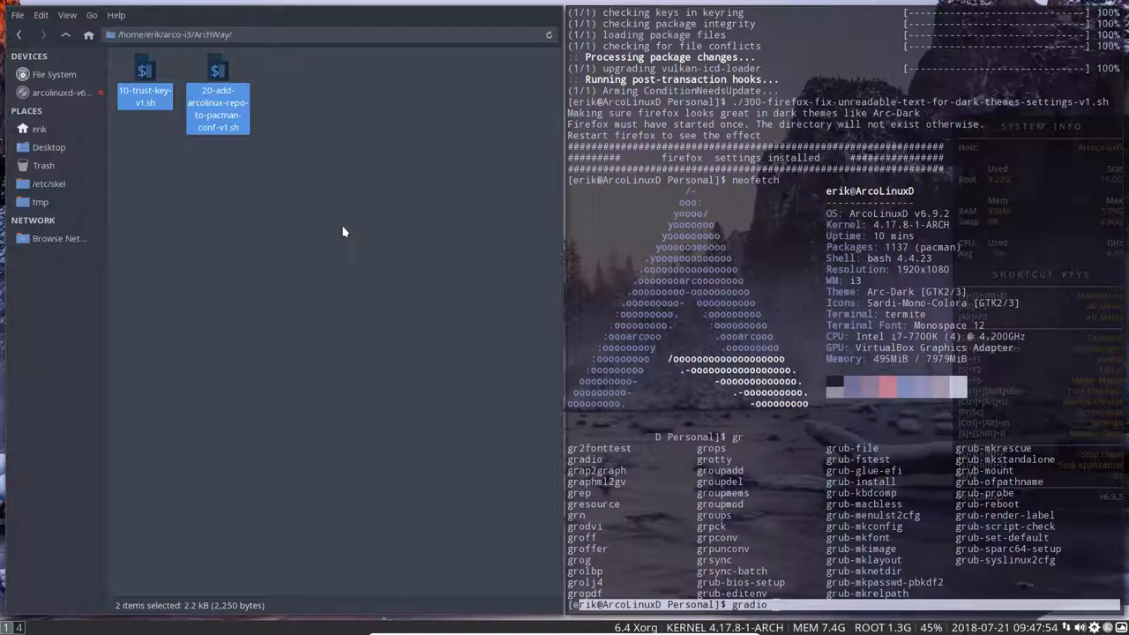
mouse_move(321, 240)
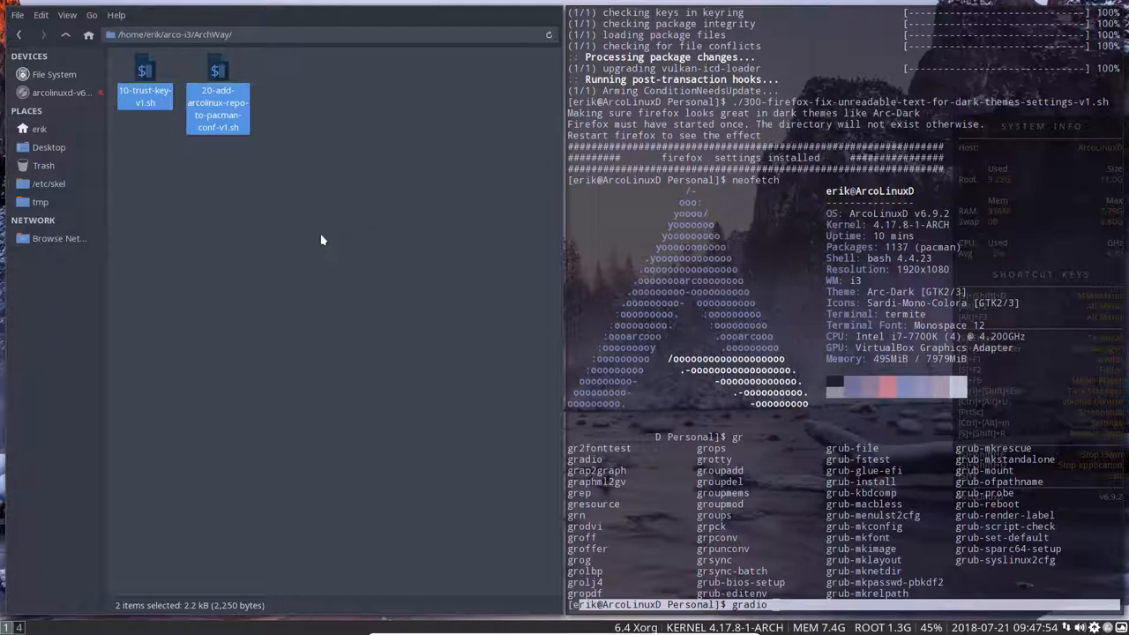
mouse_move(247, 298)
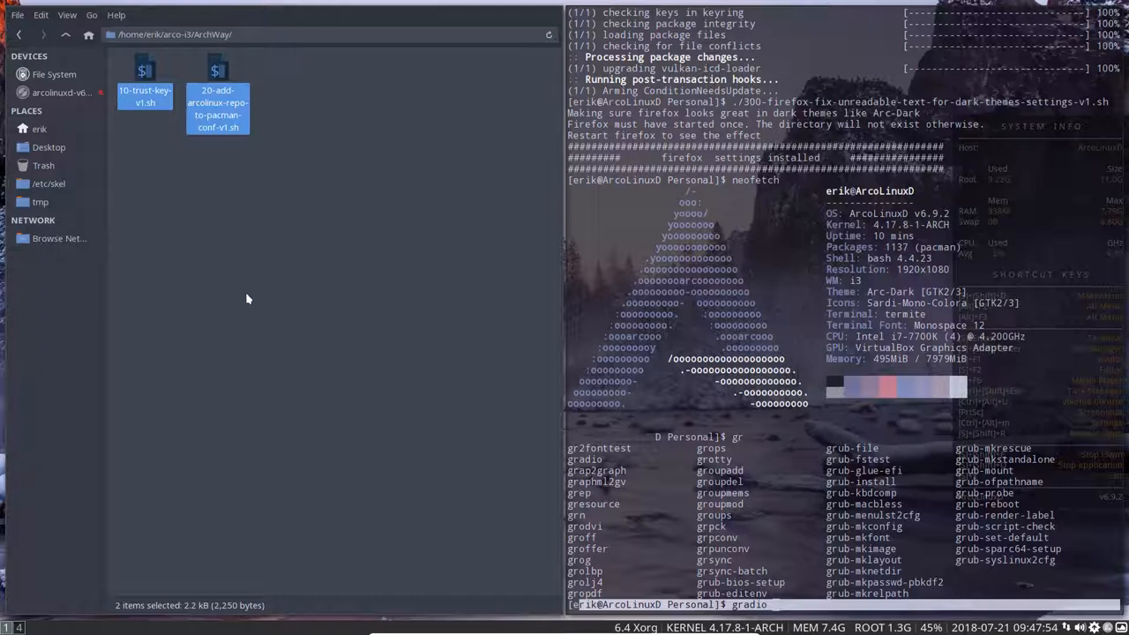